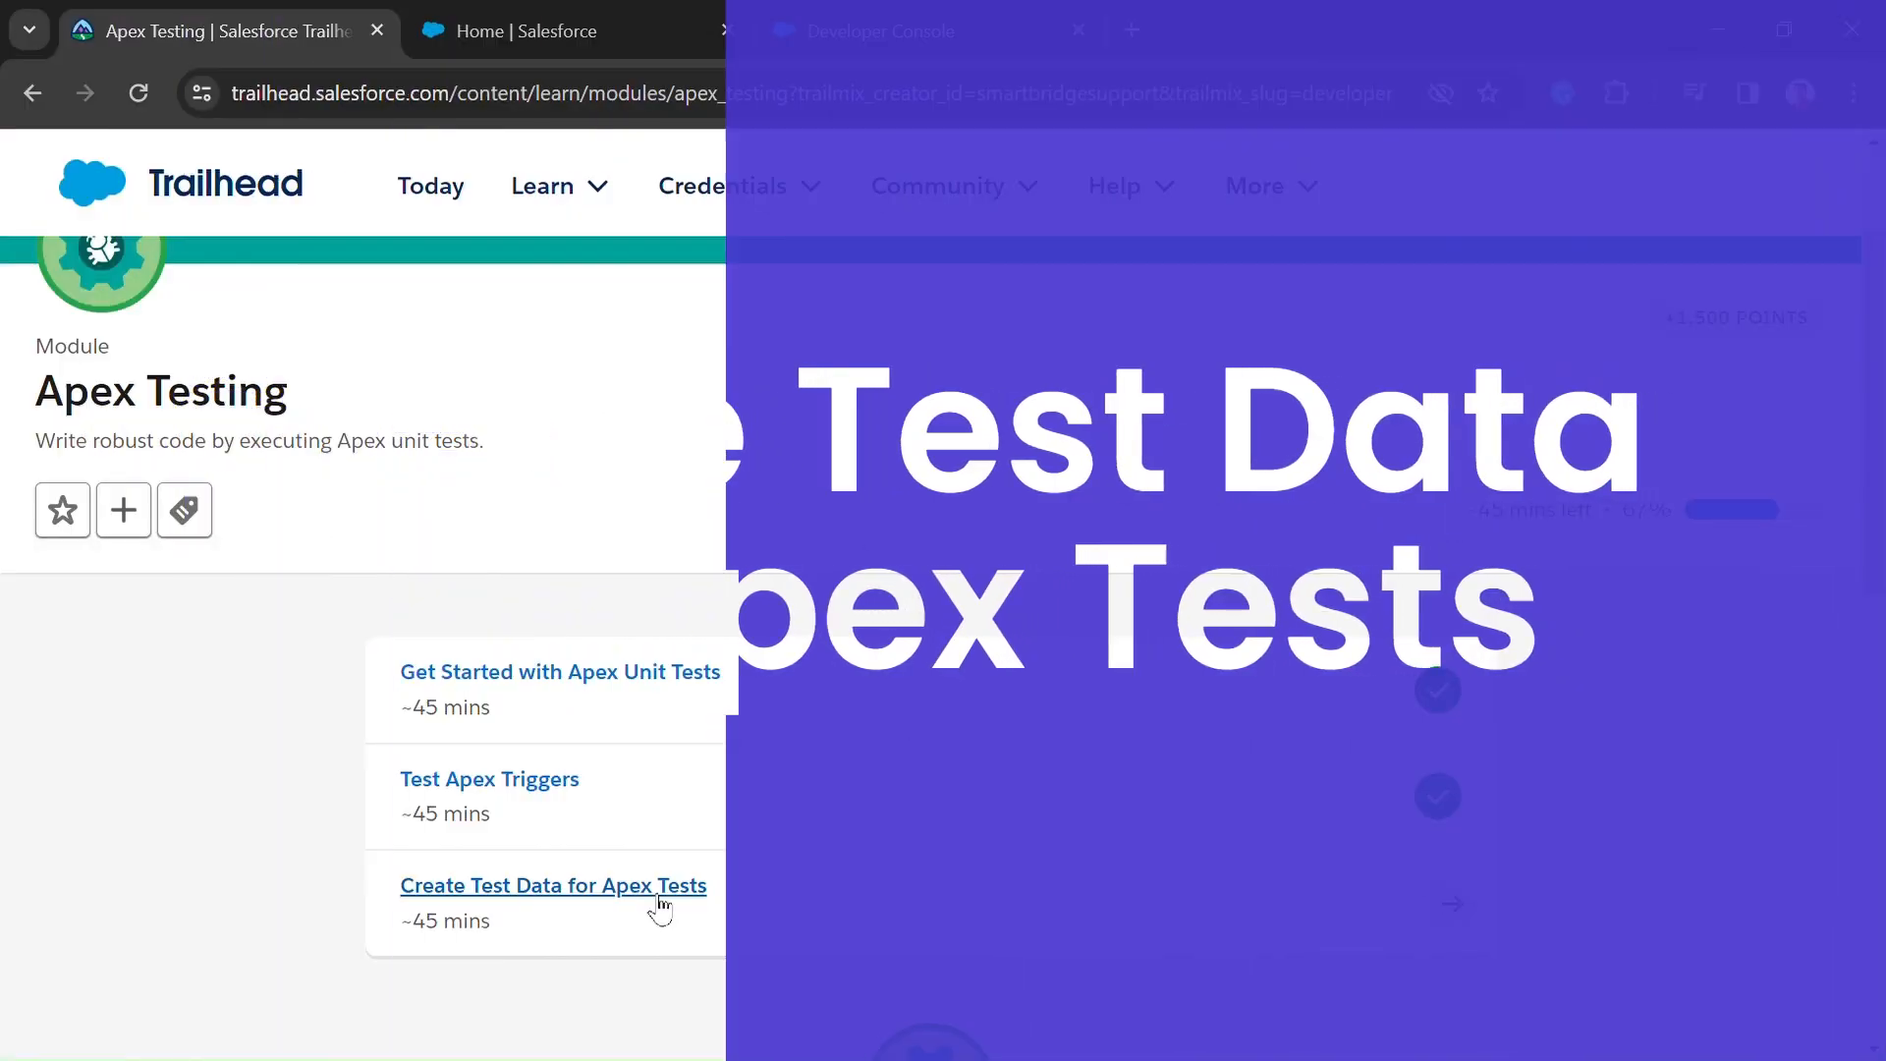
# - Open the Create Test Data for Apex Tests unit and scroll to its RandomContactFactory challenge
pyautogui.click(553, 885)
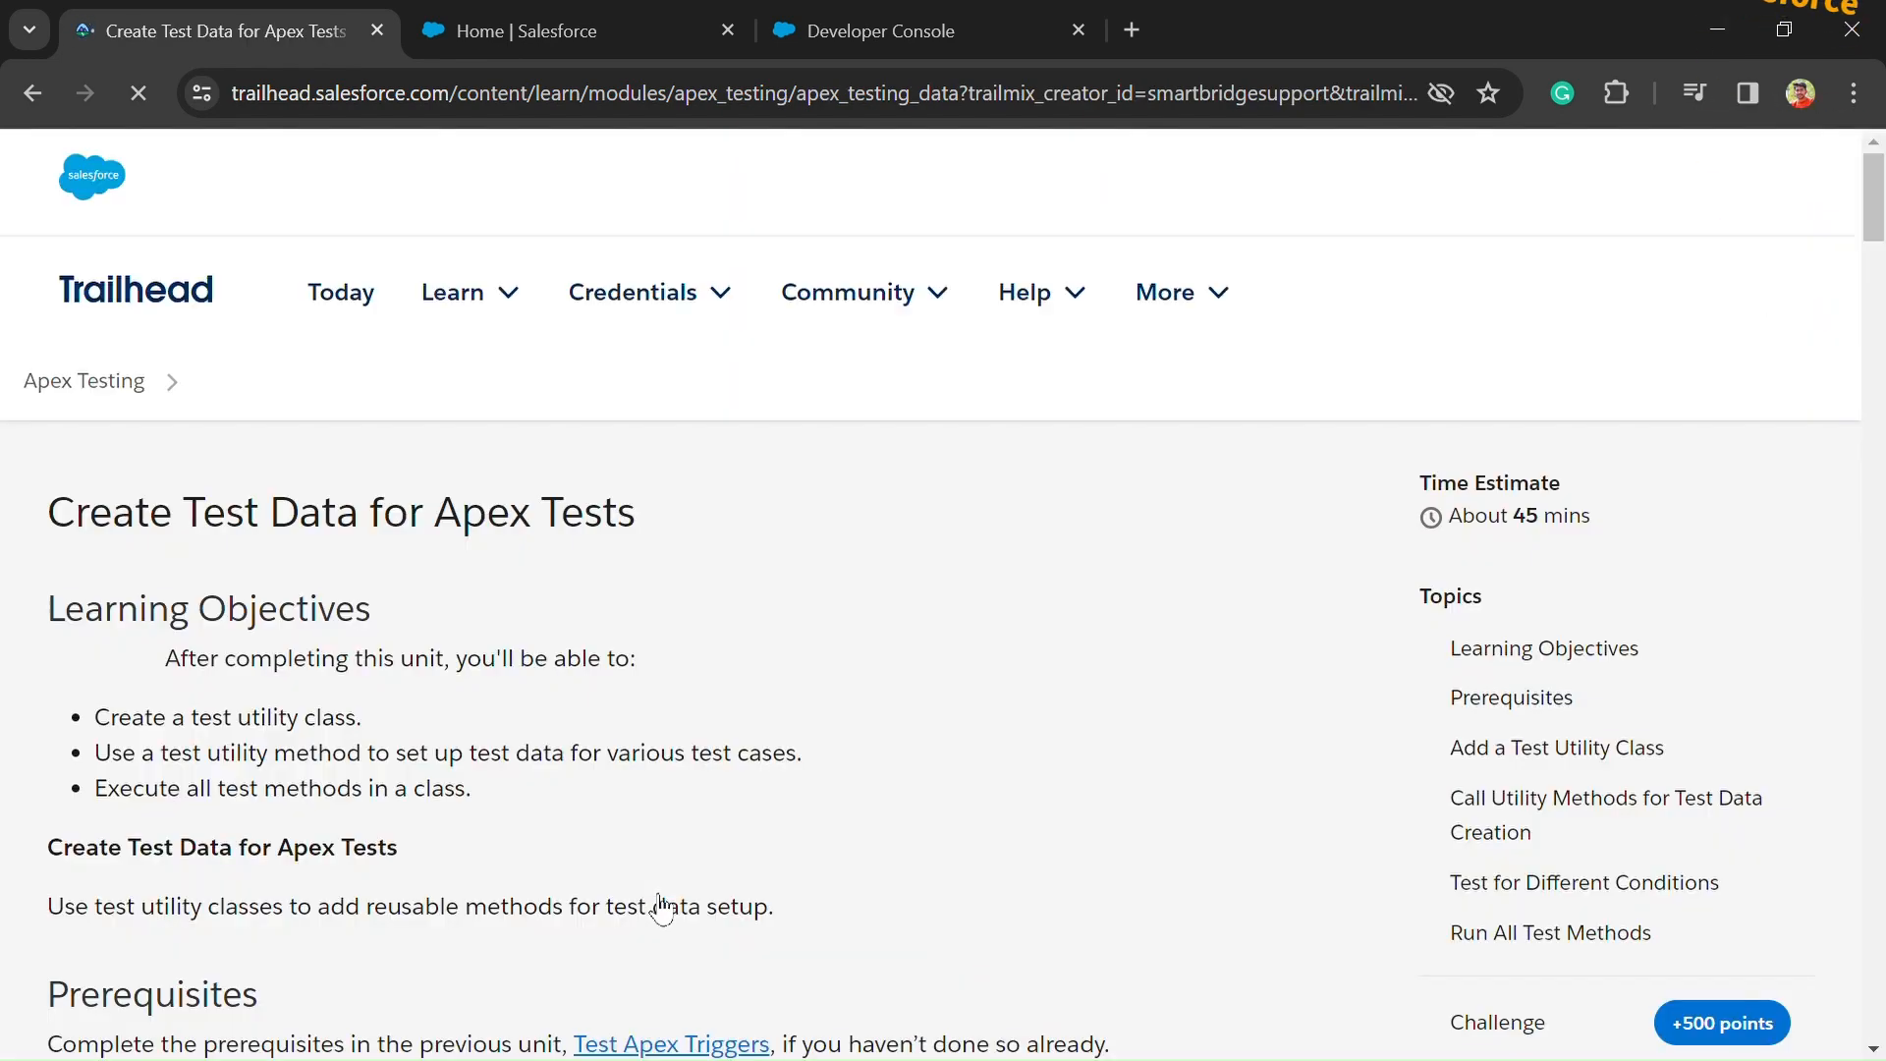
pyautogui.scroll(-3)
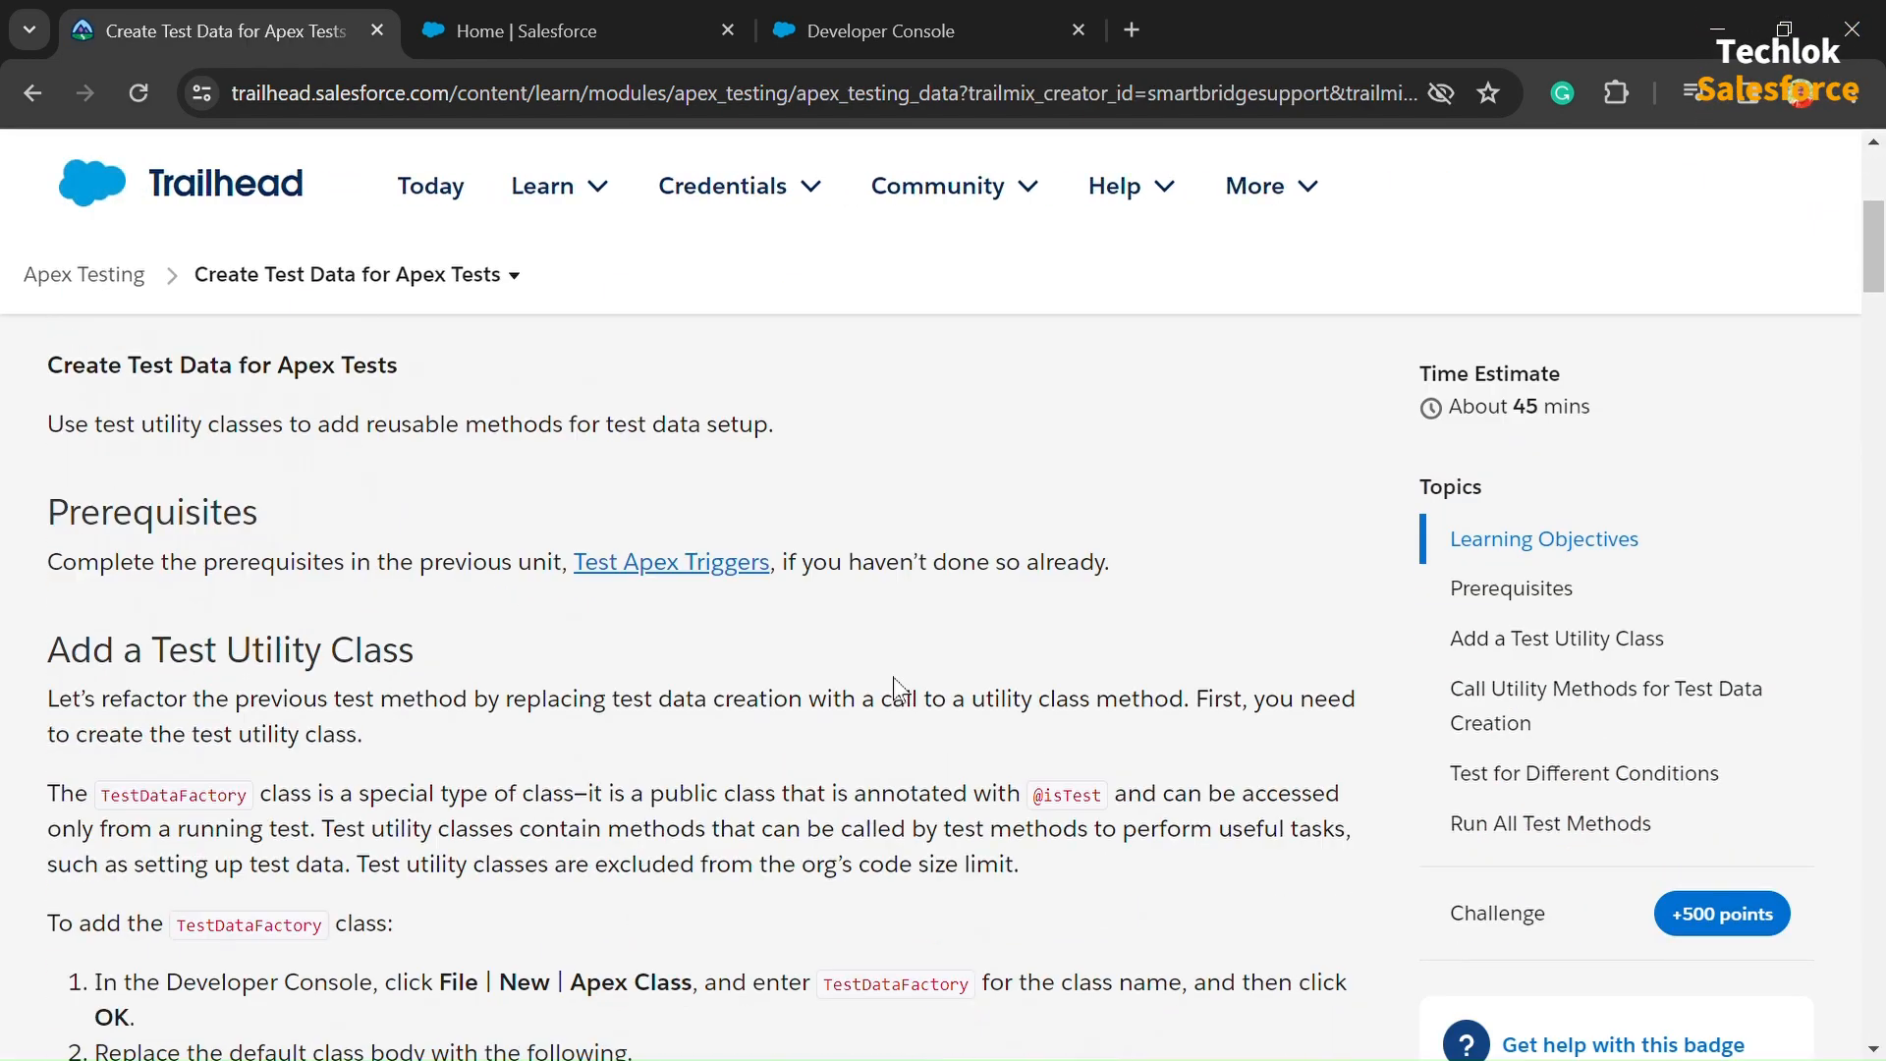
pyautogui.scroll(-3)
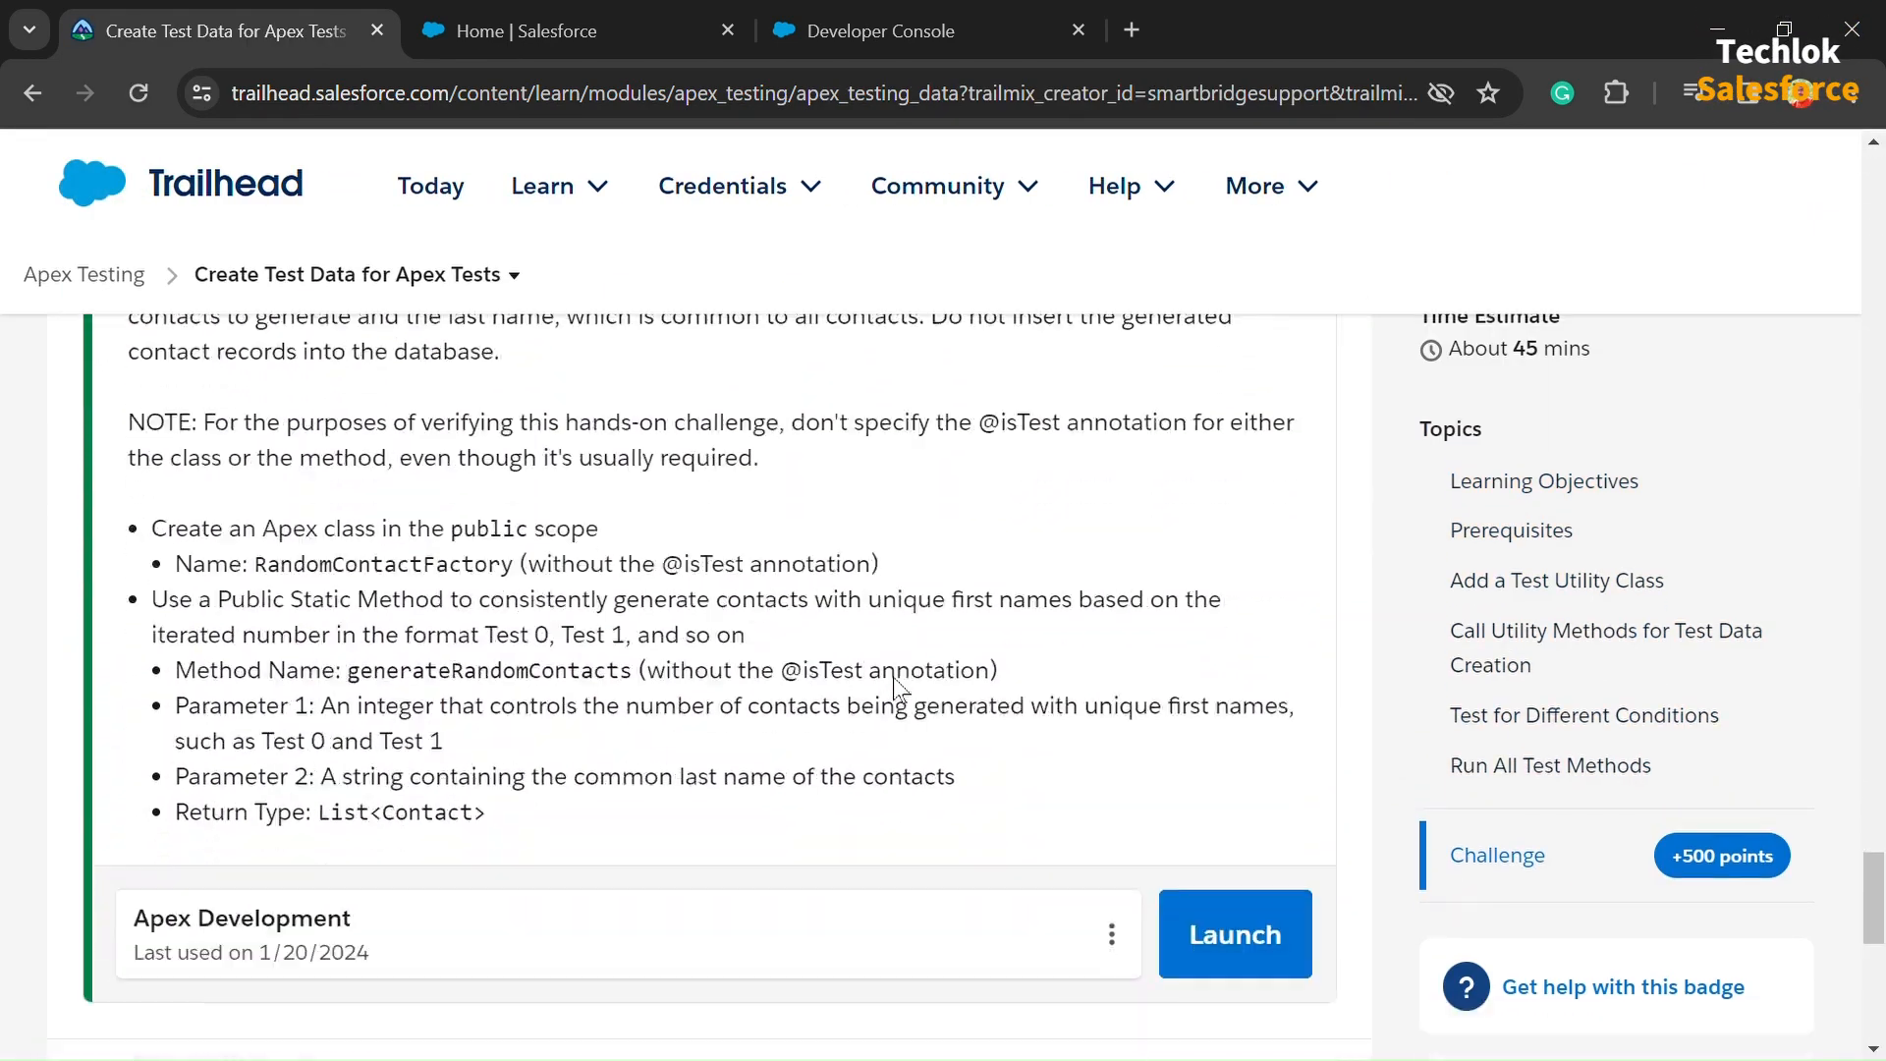
pyautogui.click(938, 186)
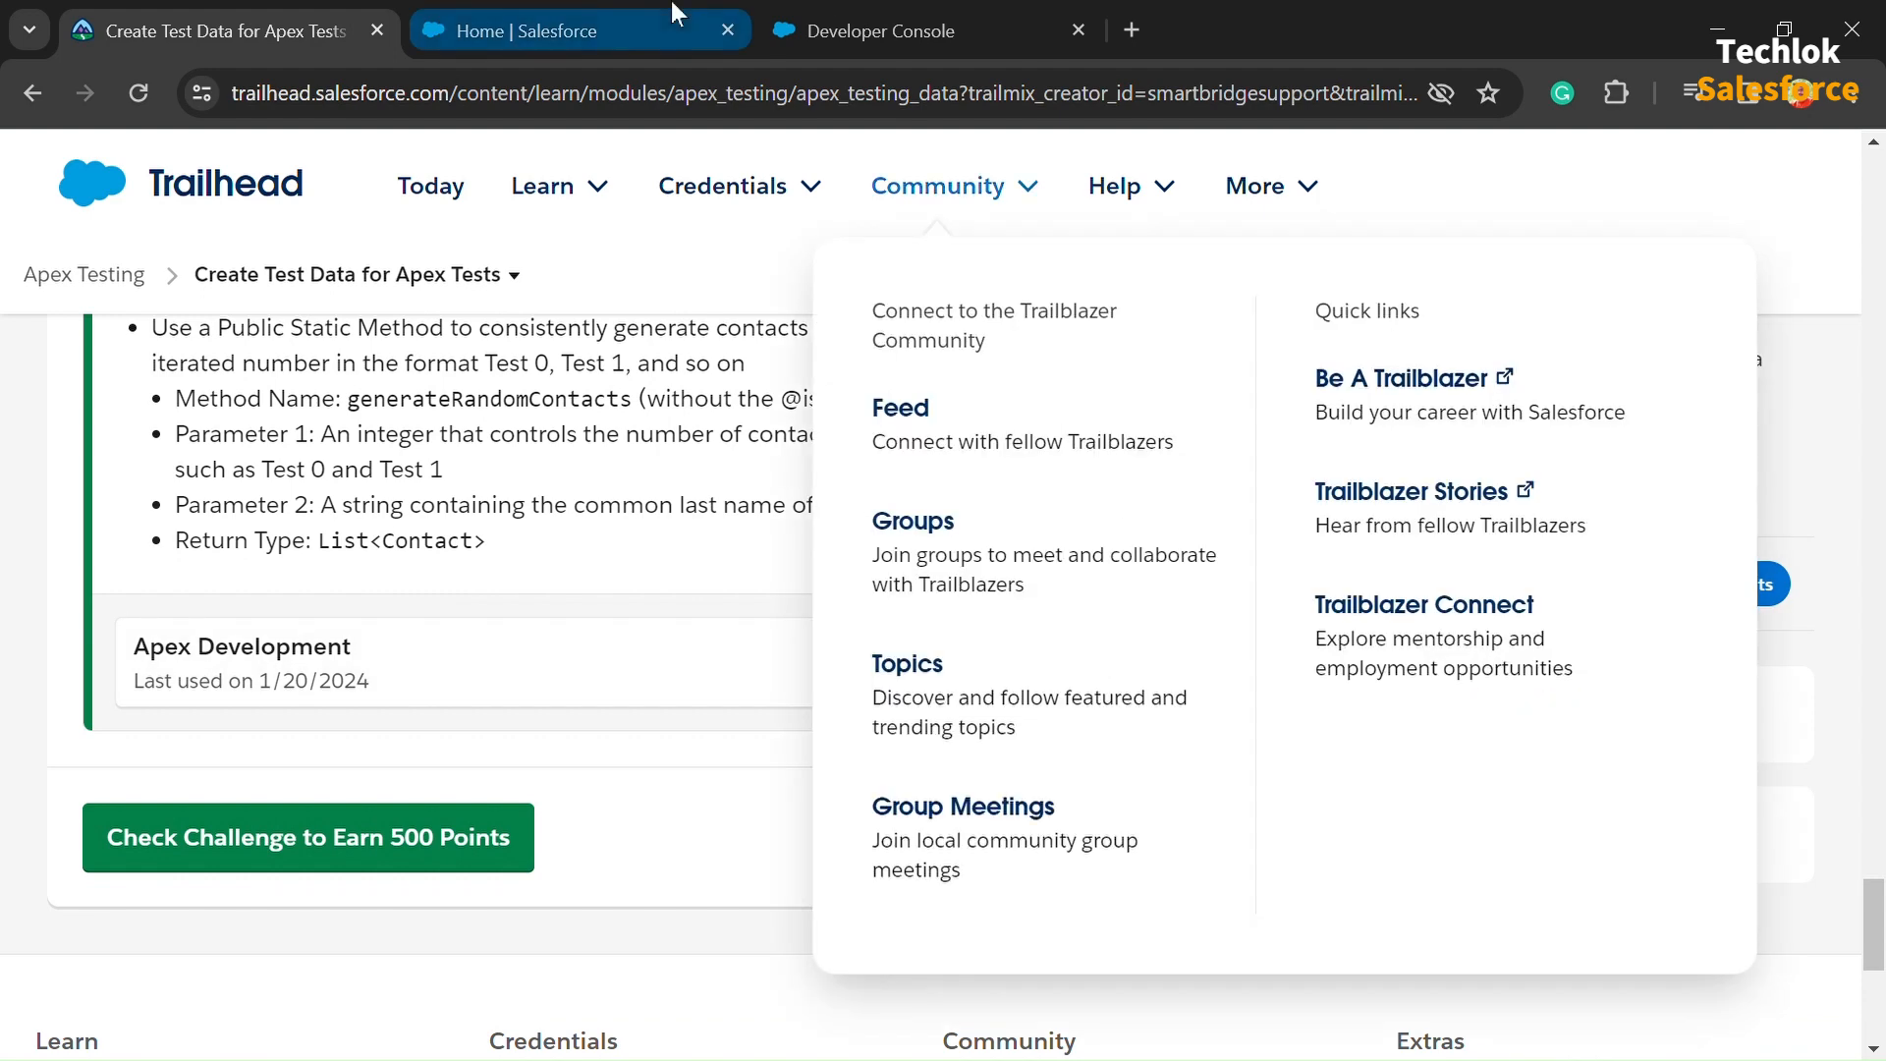
# - Switch to the Developer Console tab showing the TestRestrictContactByName class
pyautogui.click(907, 31)
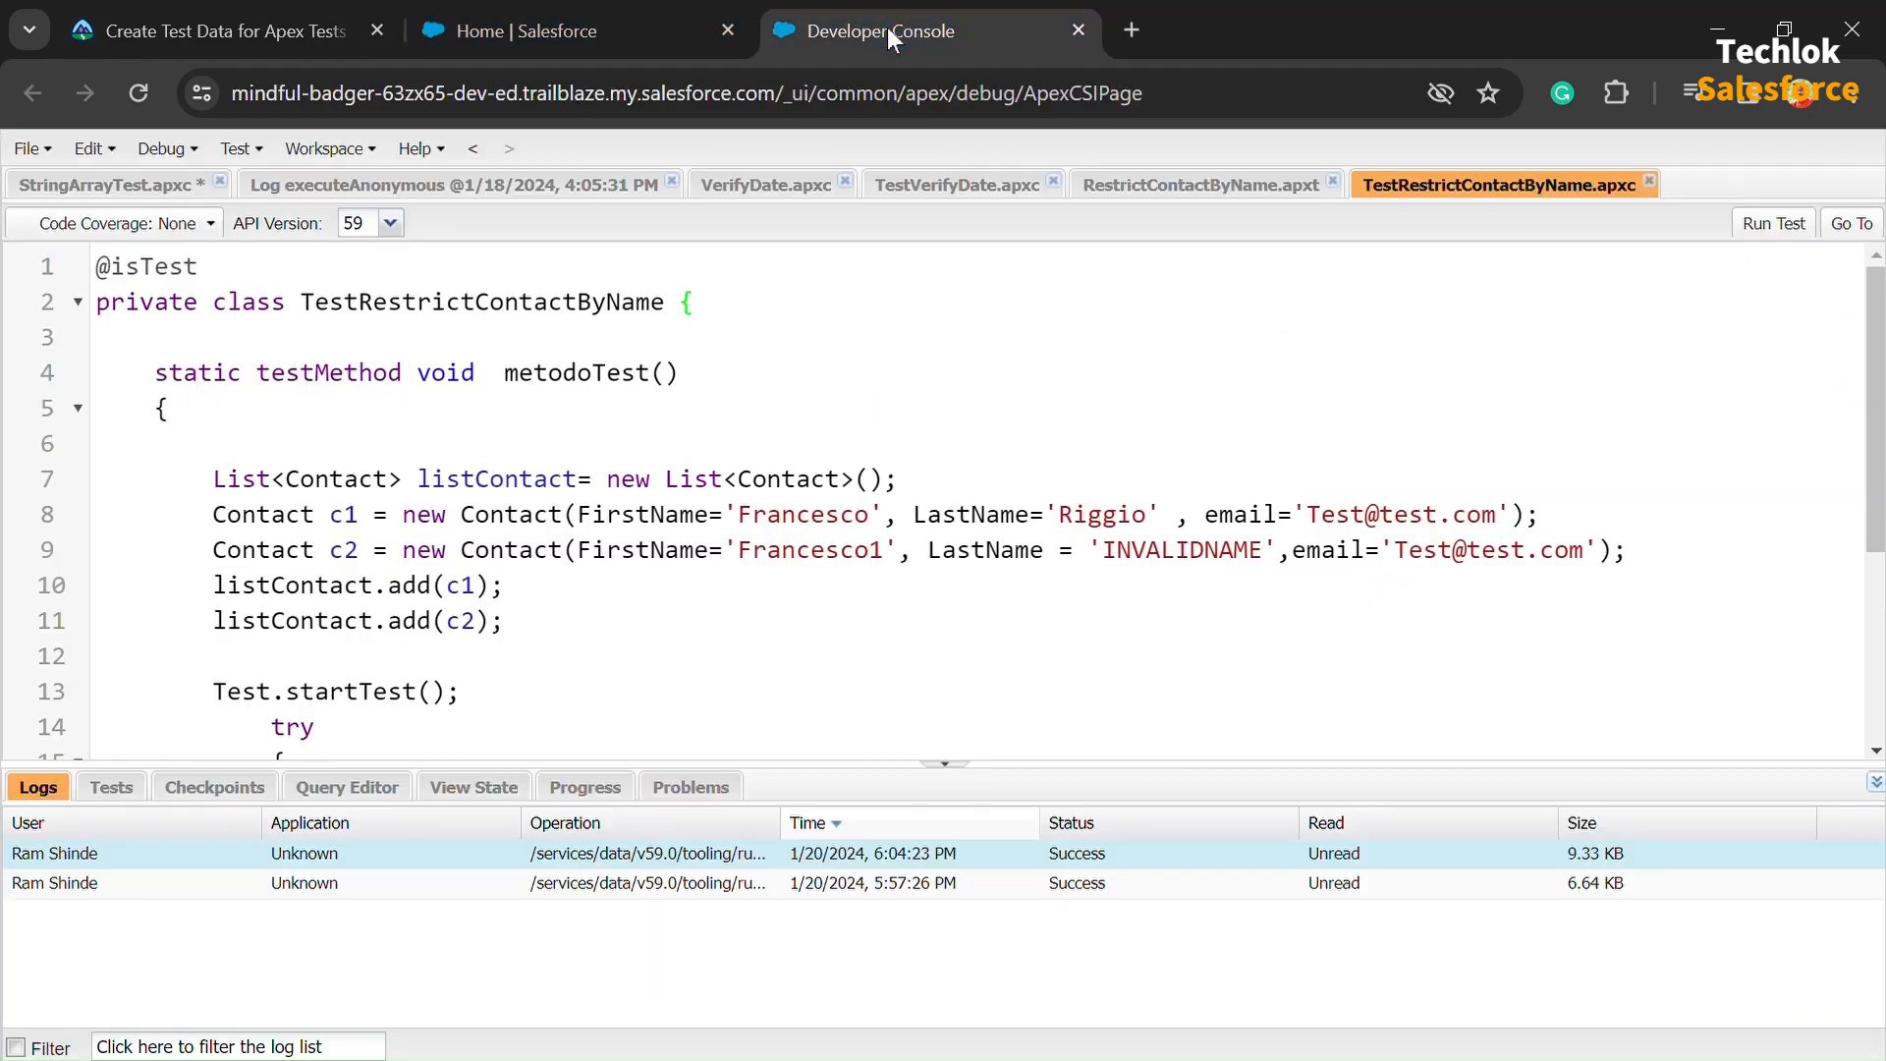
pyautogui.click(196, 30)
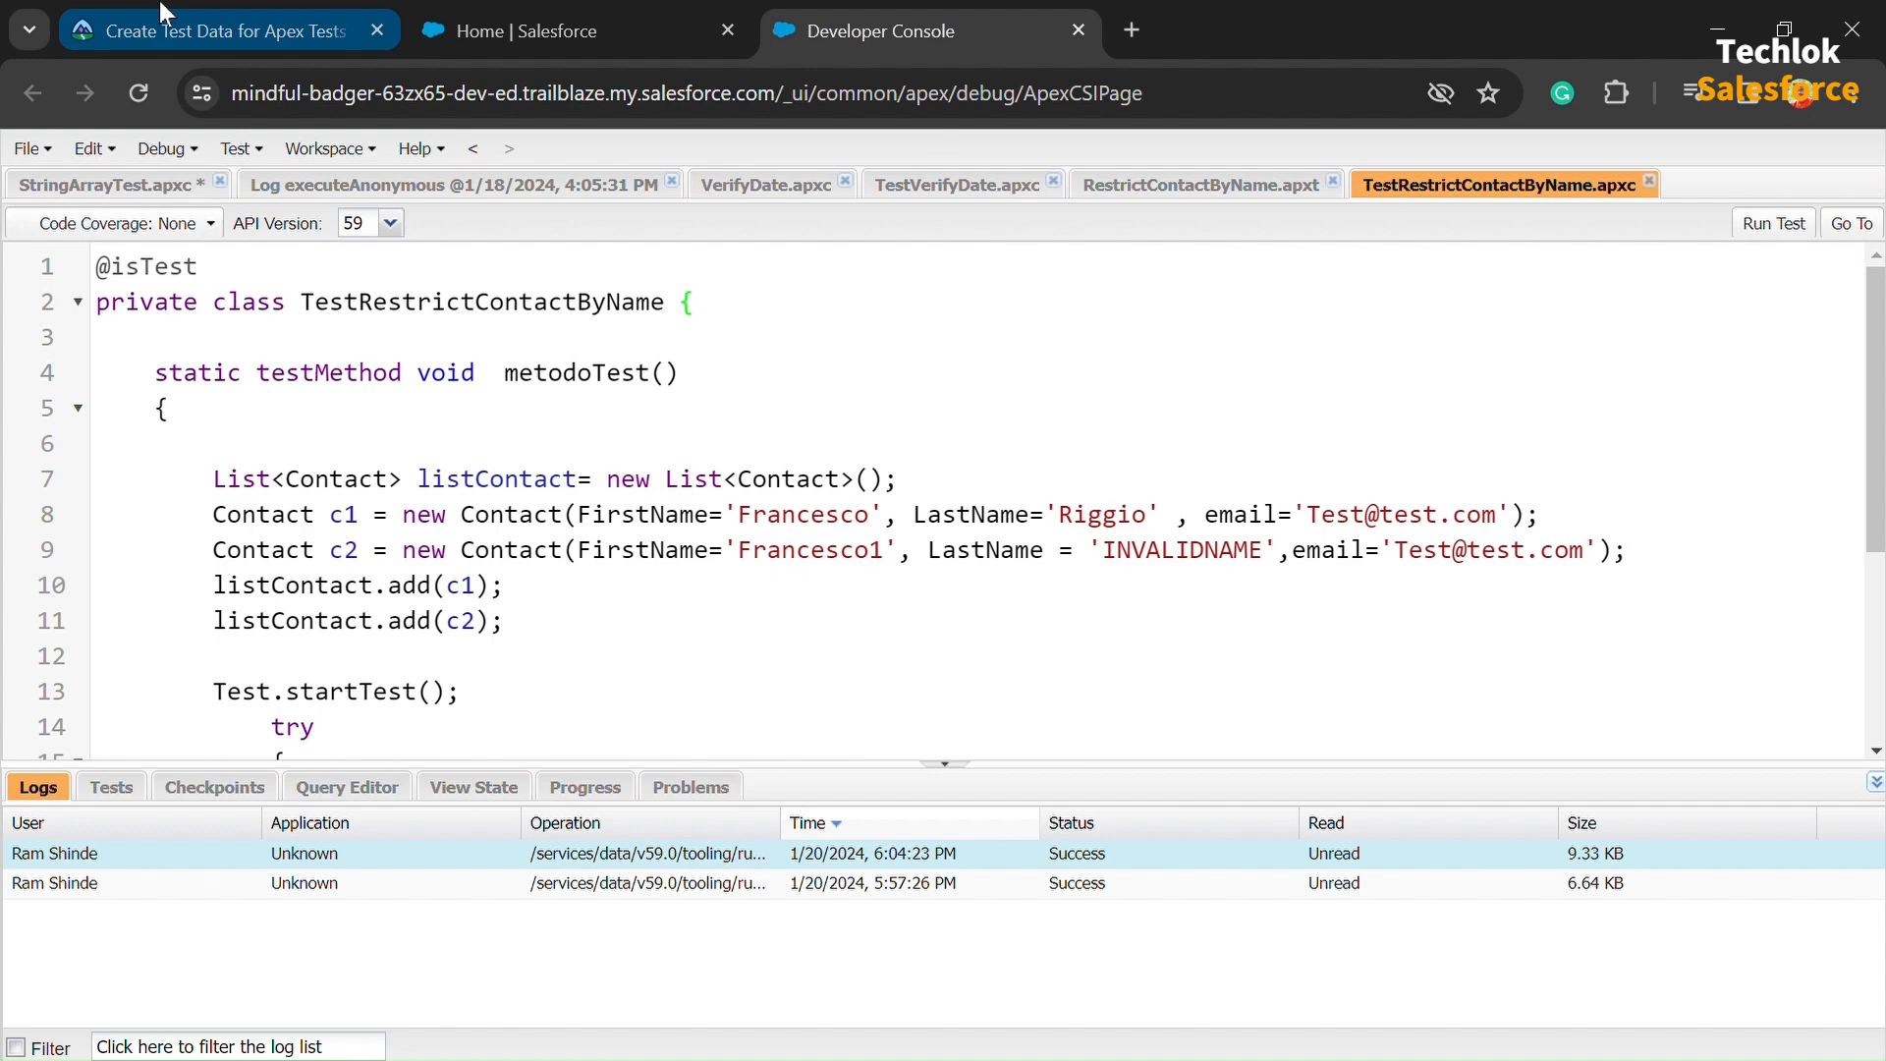
pyautogui.click(196, 30)
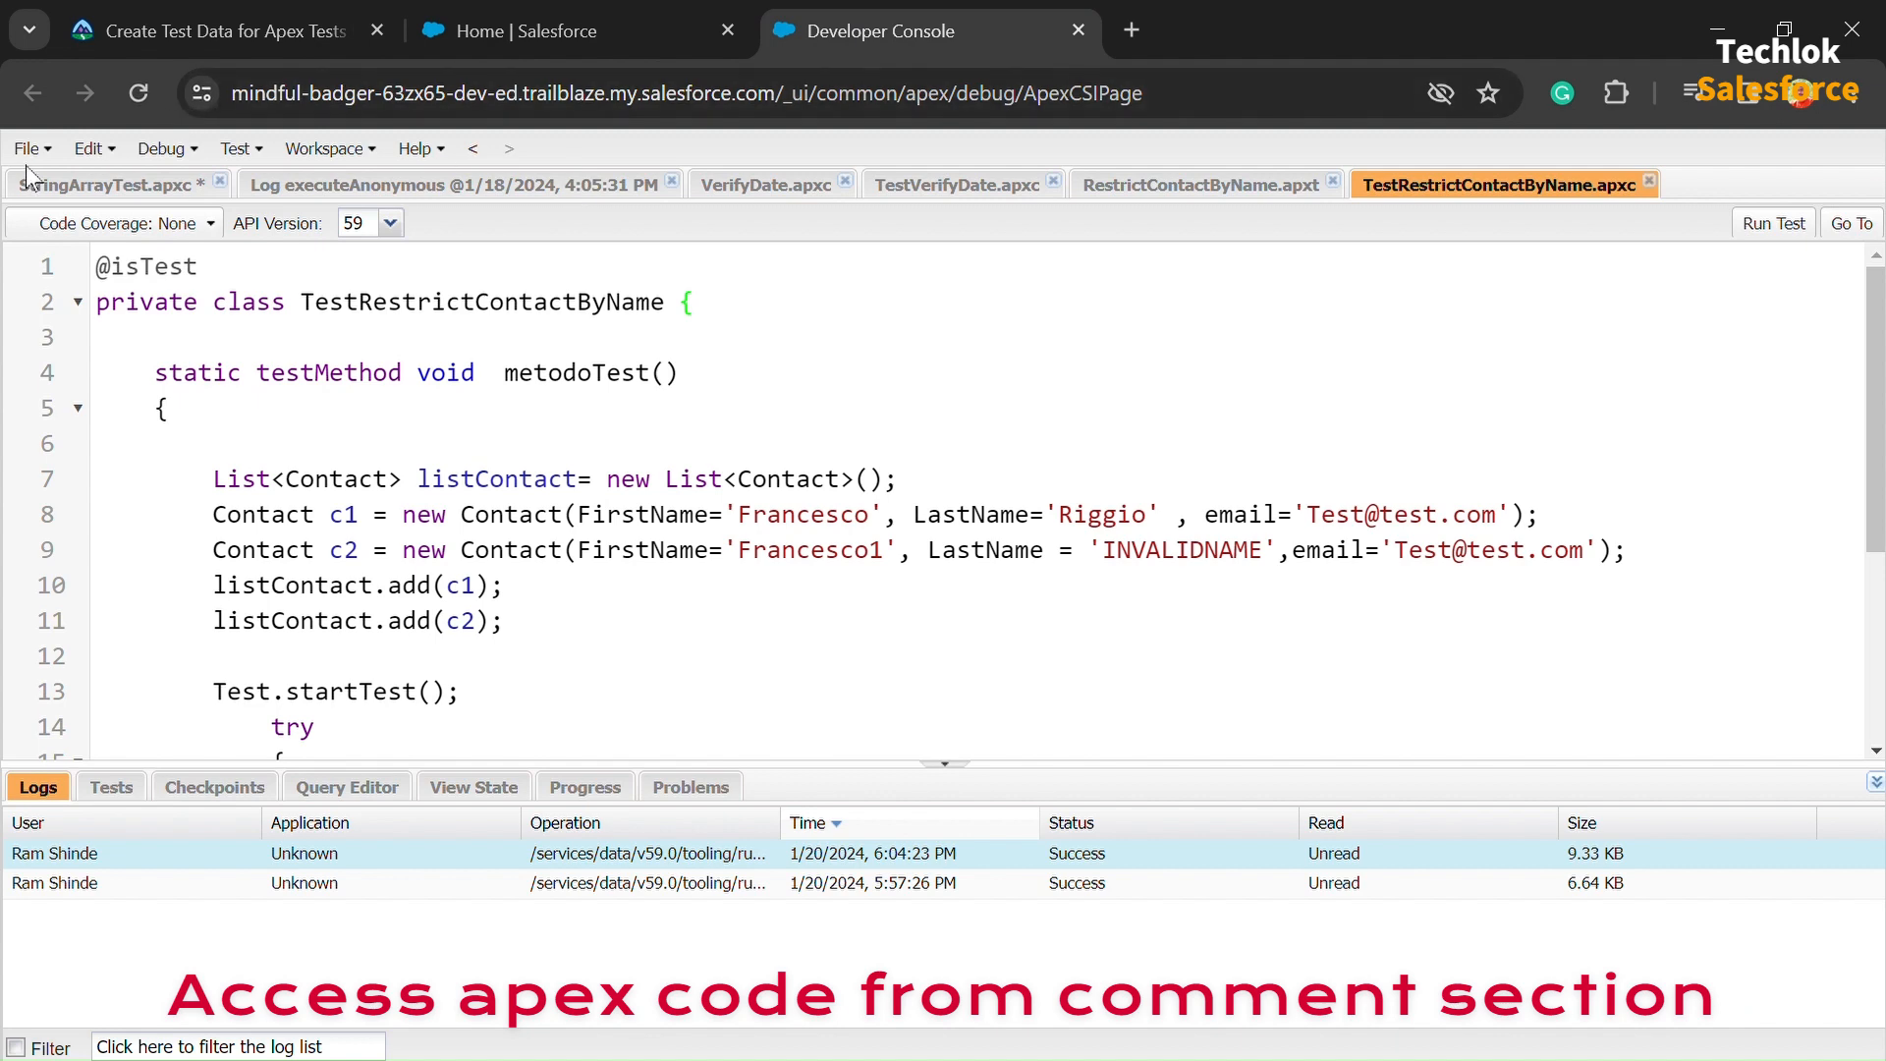
# - Create a new Apex class named RandomContactFactory via File > New > Apex Class
pyautogui.click(26, 148)
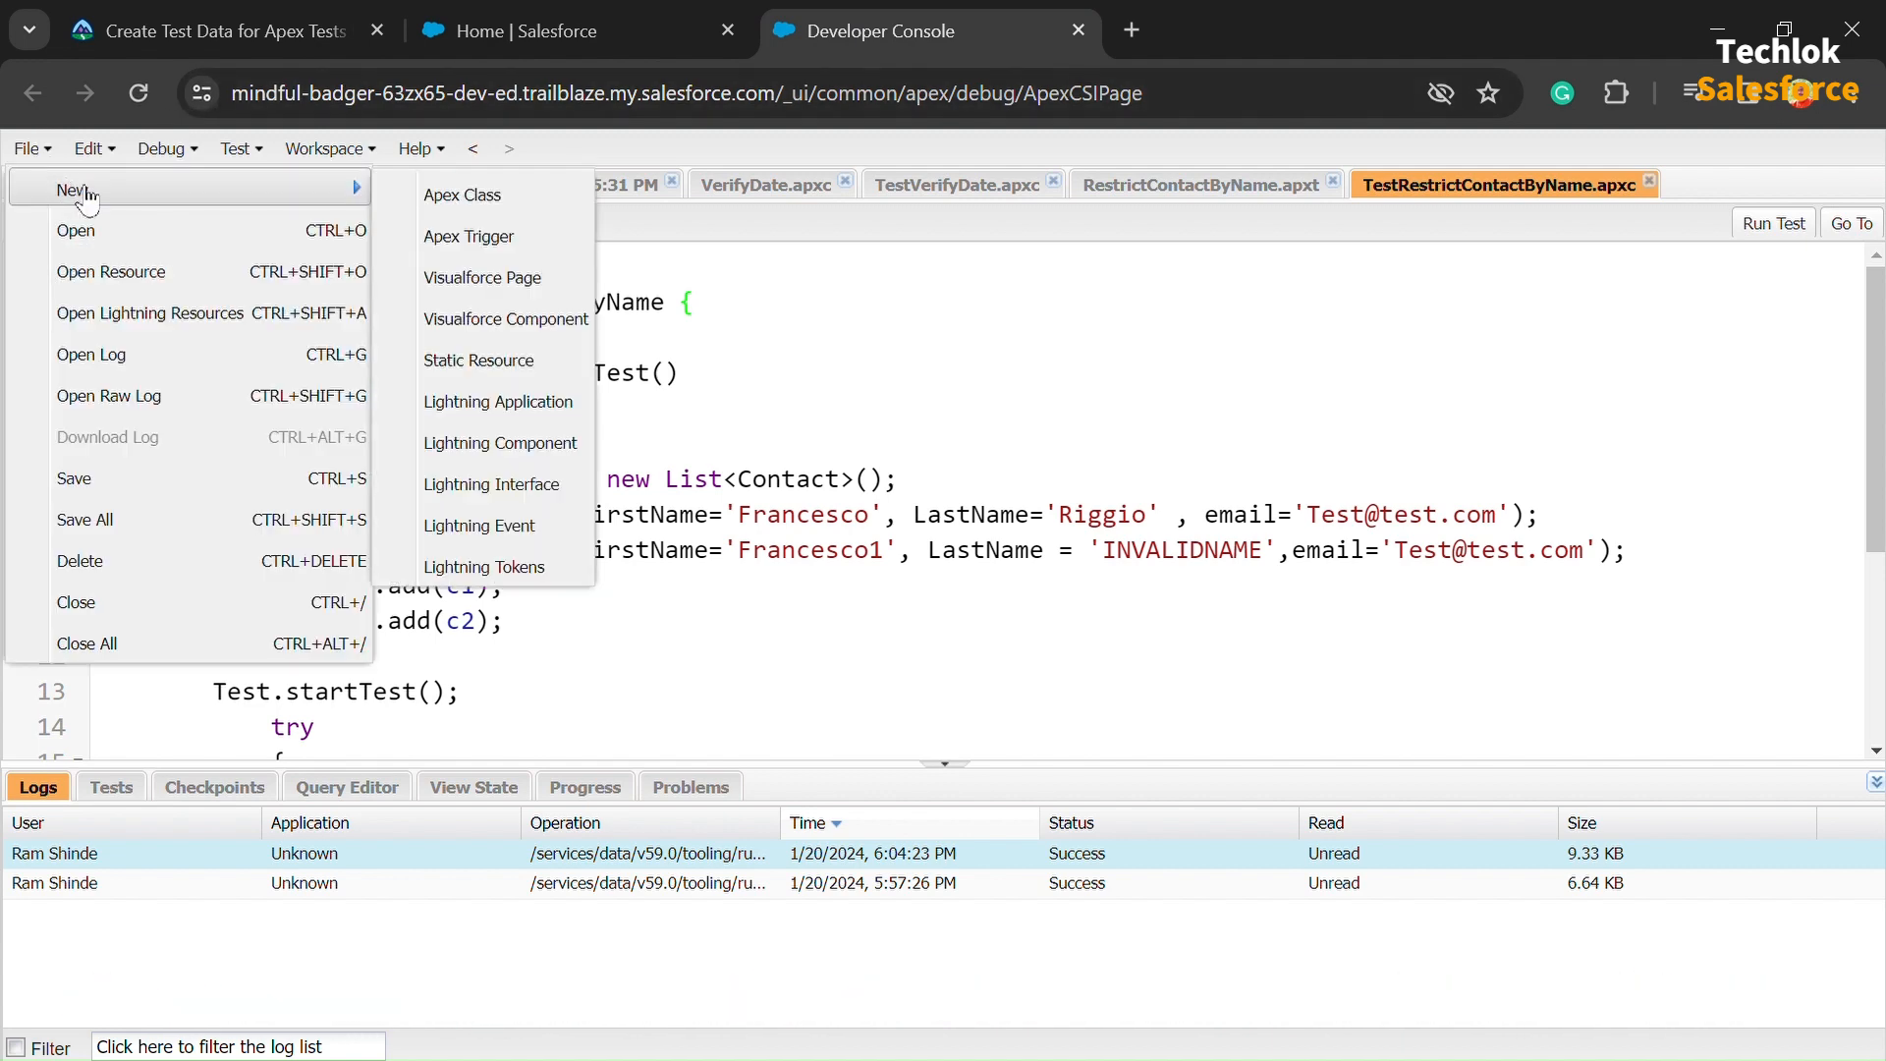
pyautogui.click(461, 195)
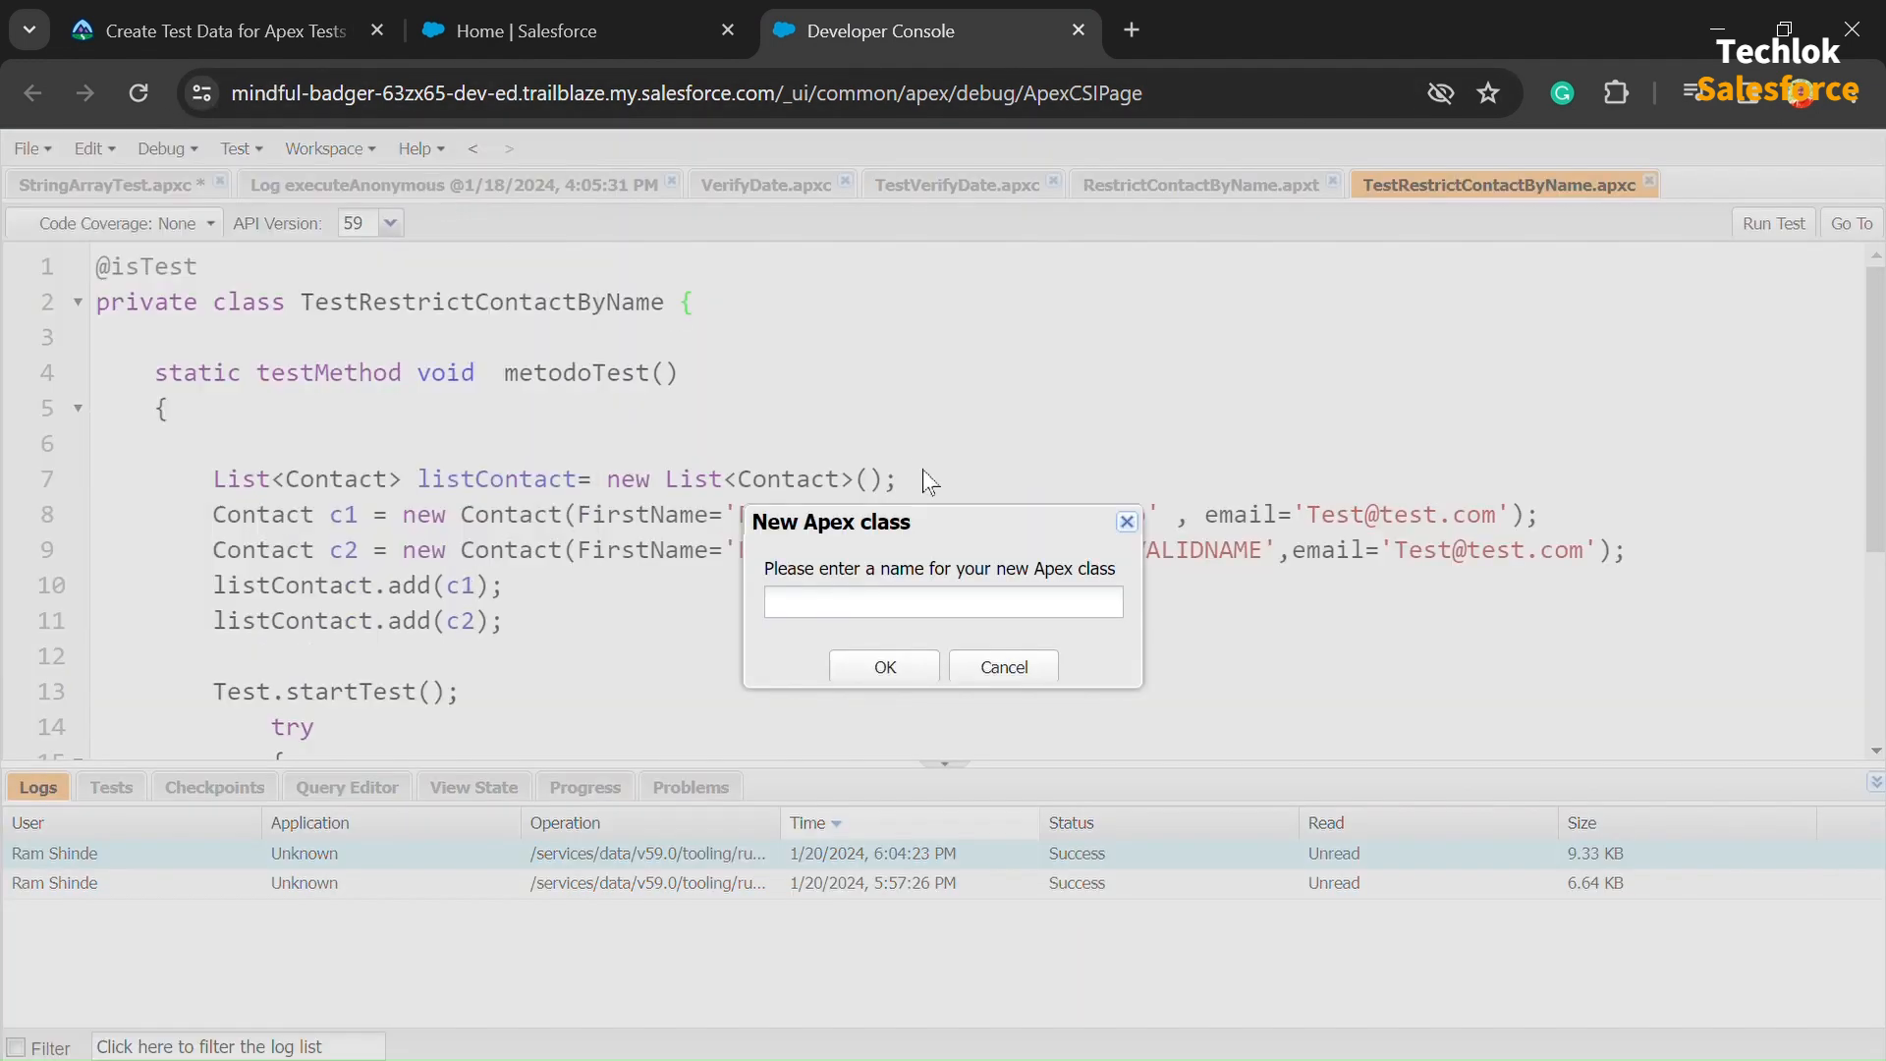
pyautogui.write('RandomContactFactory')
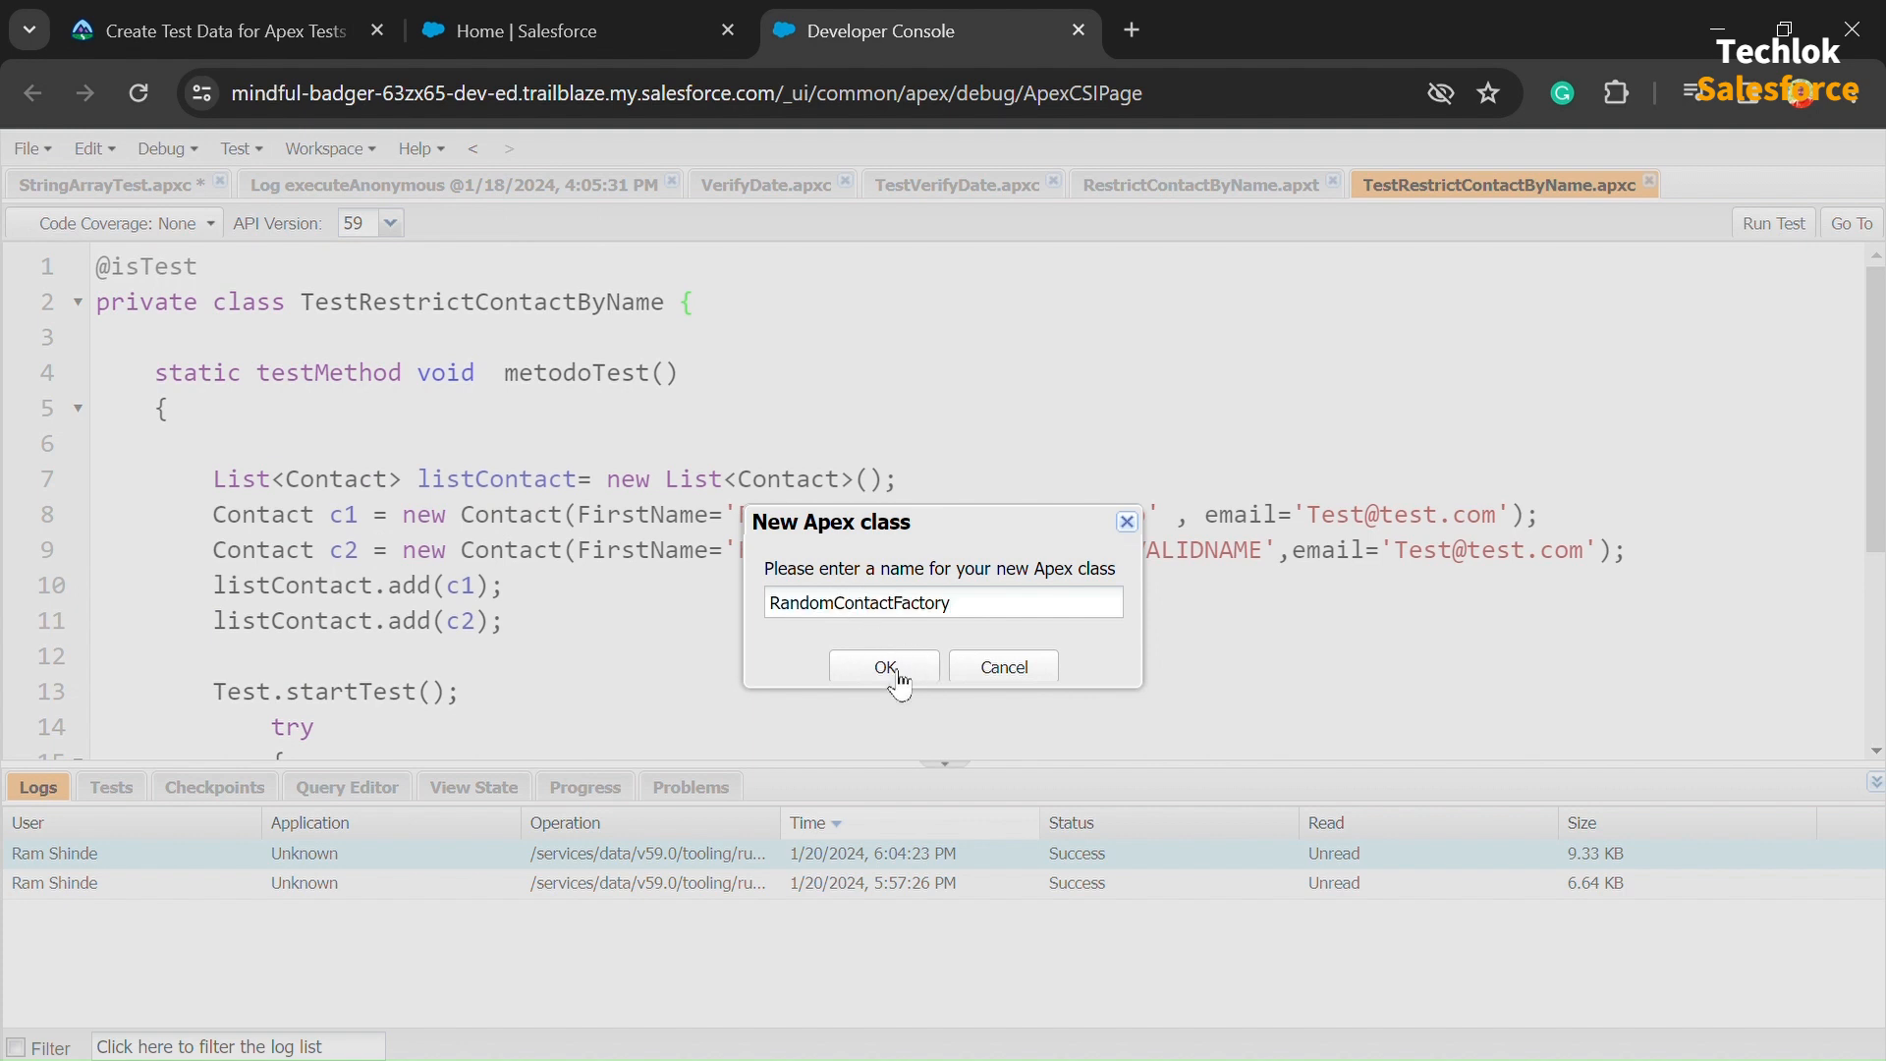
pyautogui.click(883, 667)
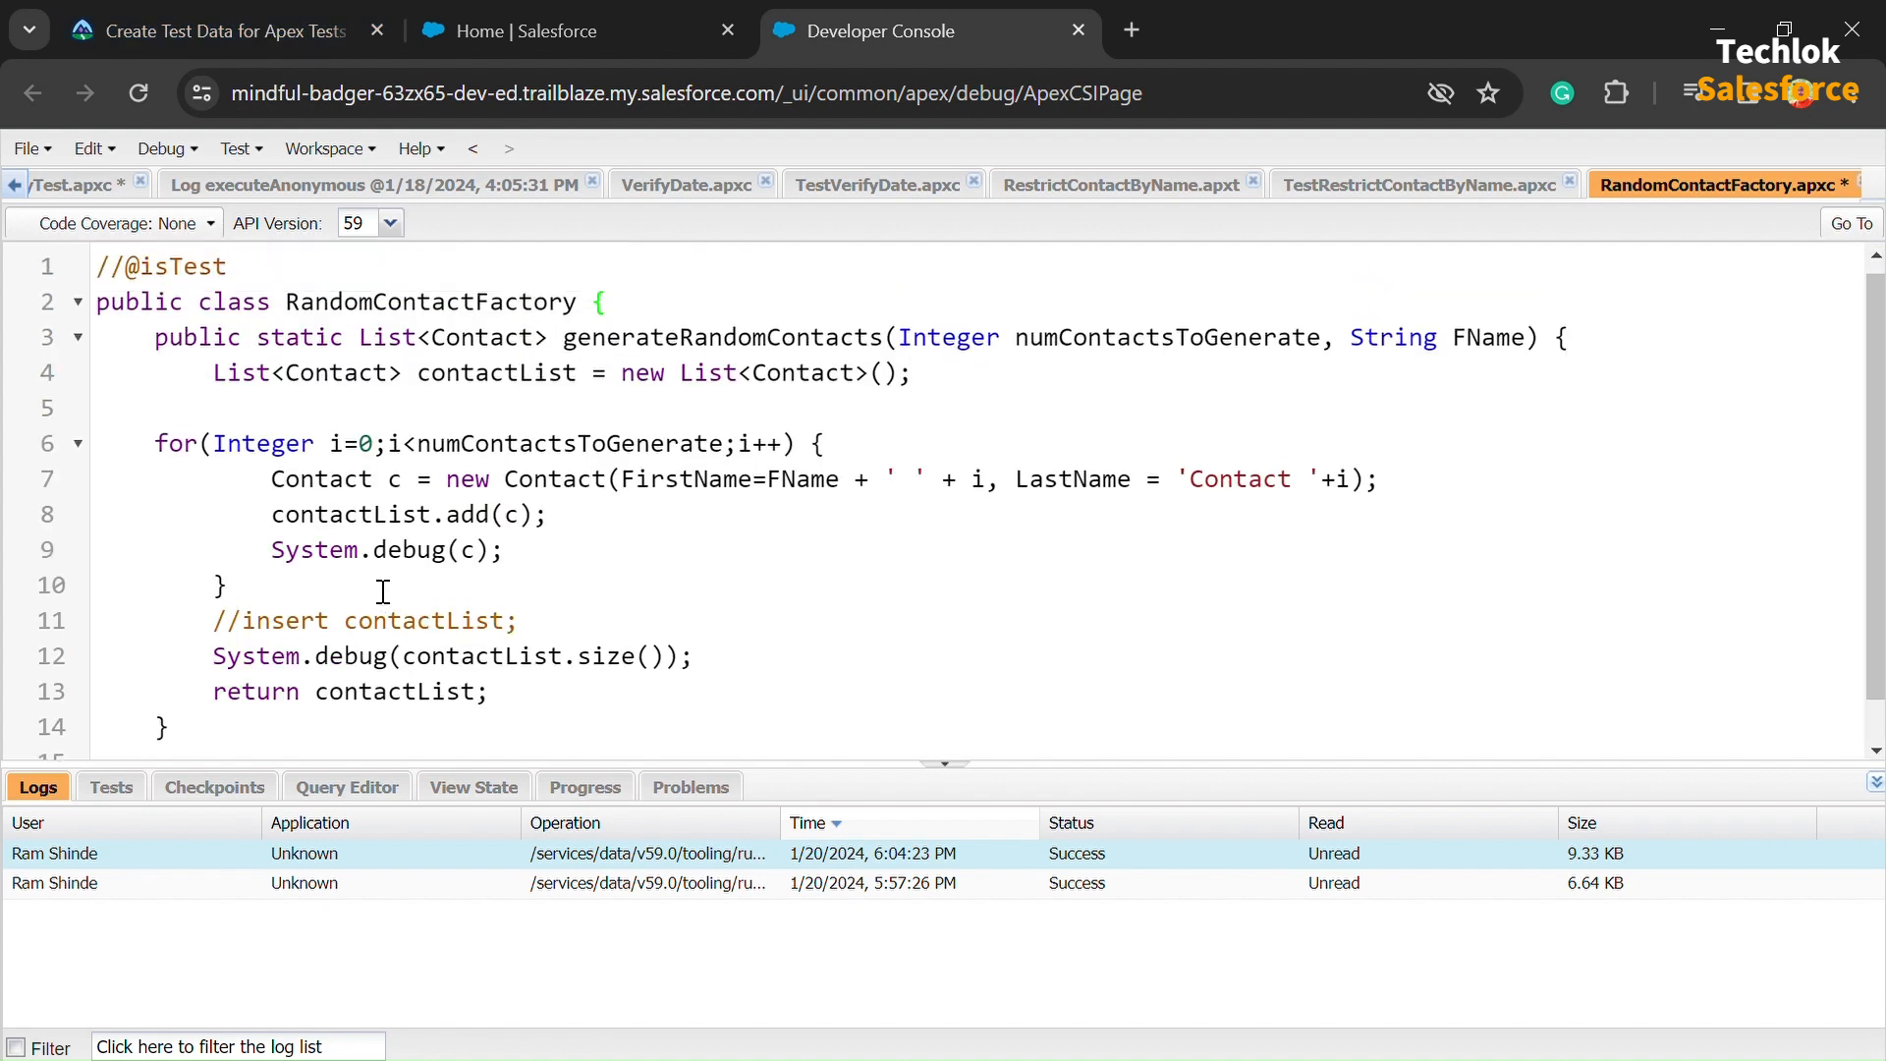
# - Save the RandomContactFactory class and return to the Trailhead challenge tab
pyautogui.scroll(-3)
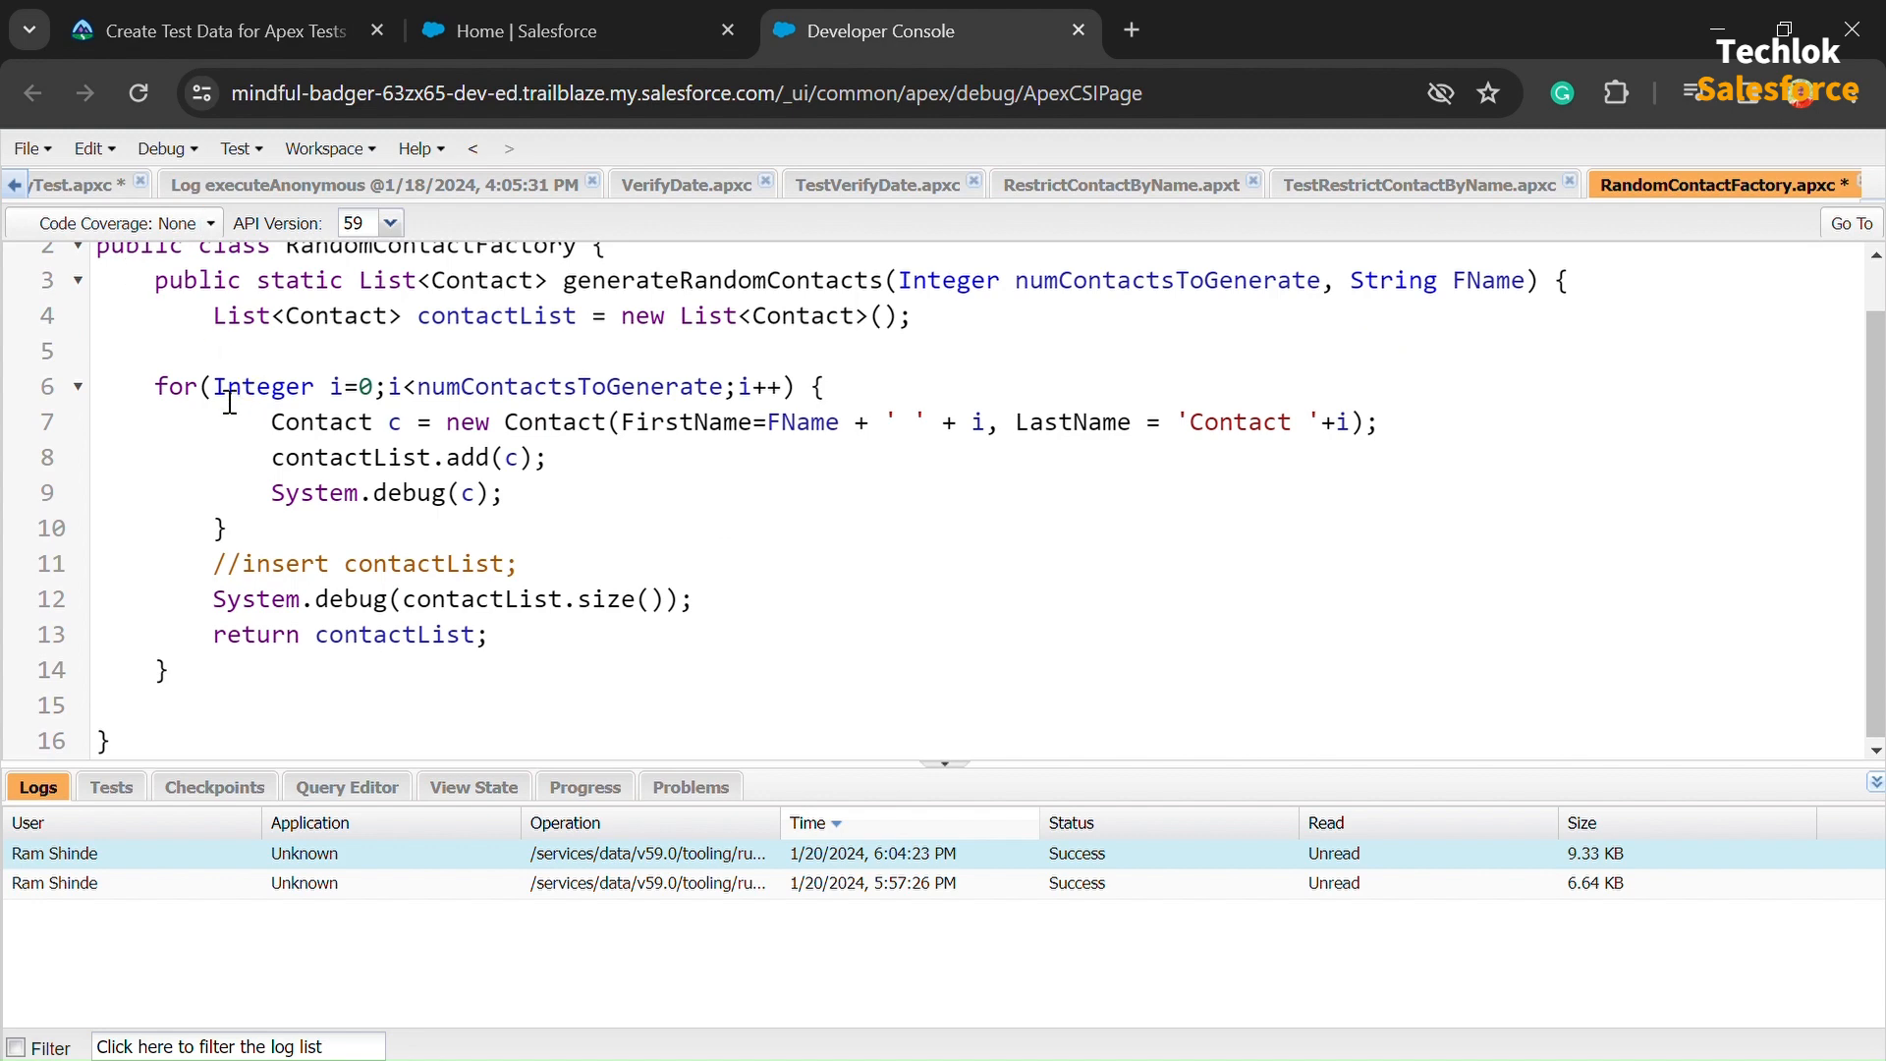
pyautogui.click(28, 148)
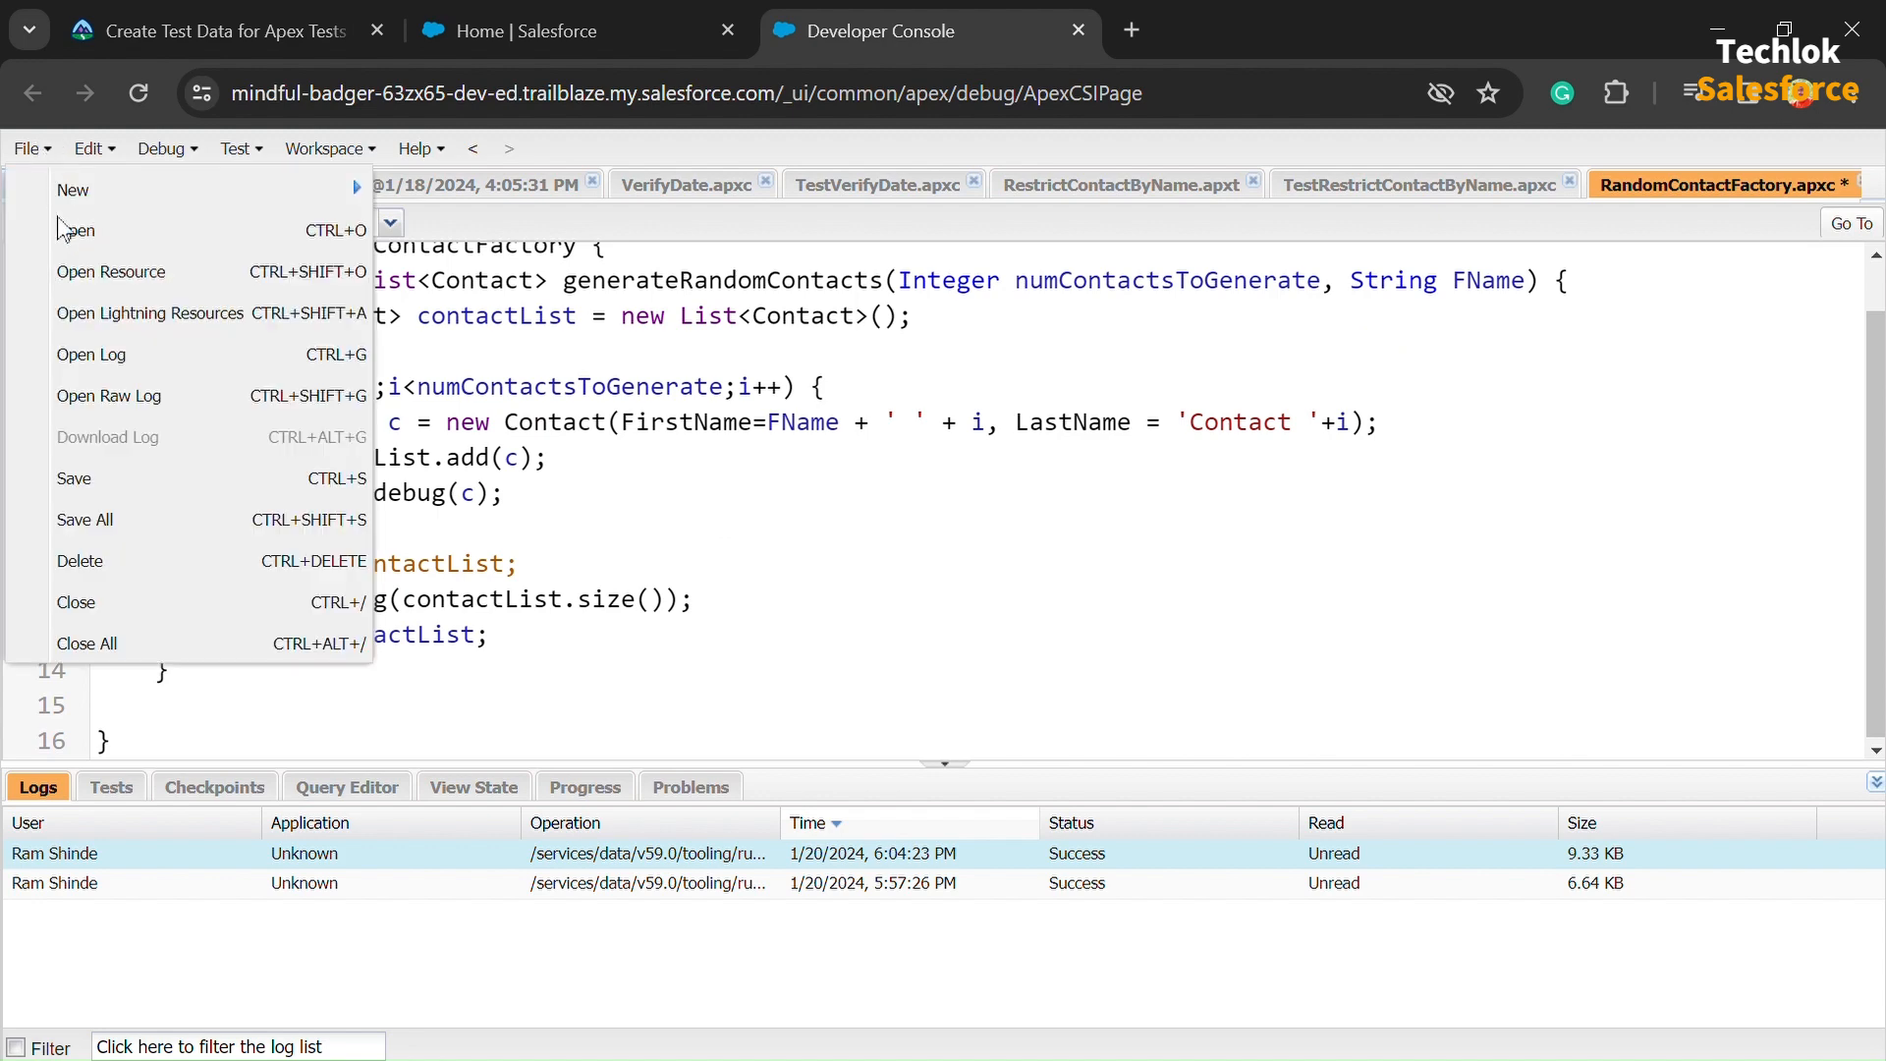
pyautogui.click(73, 478)
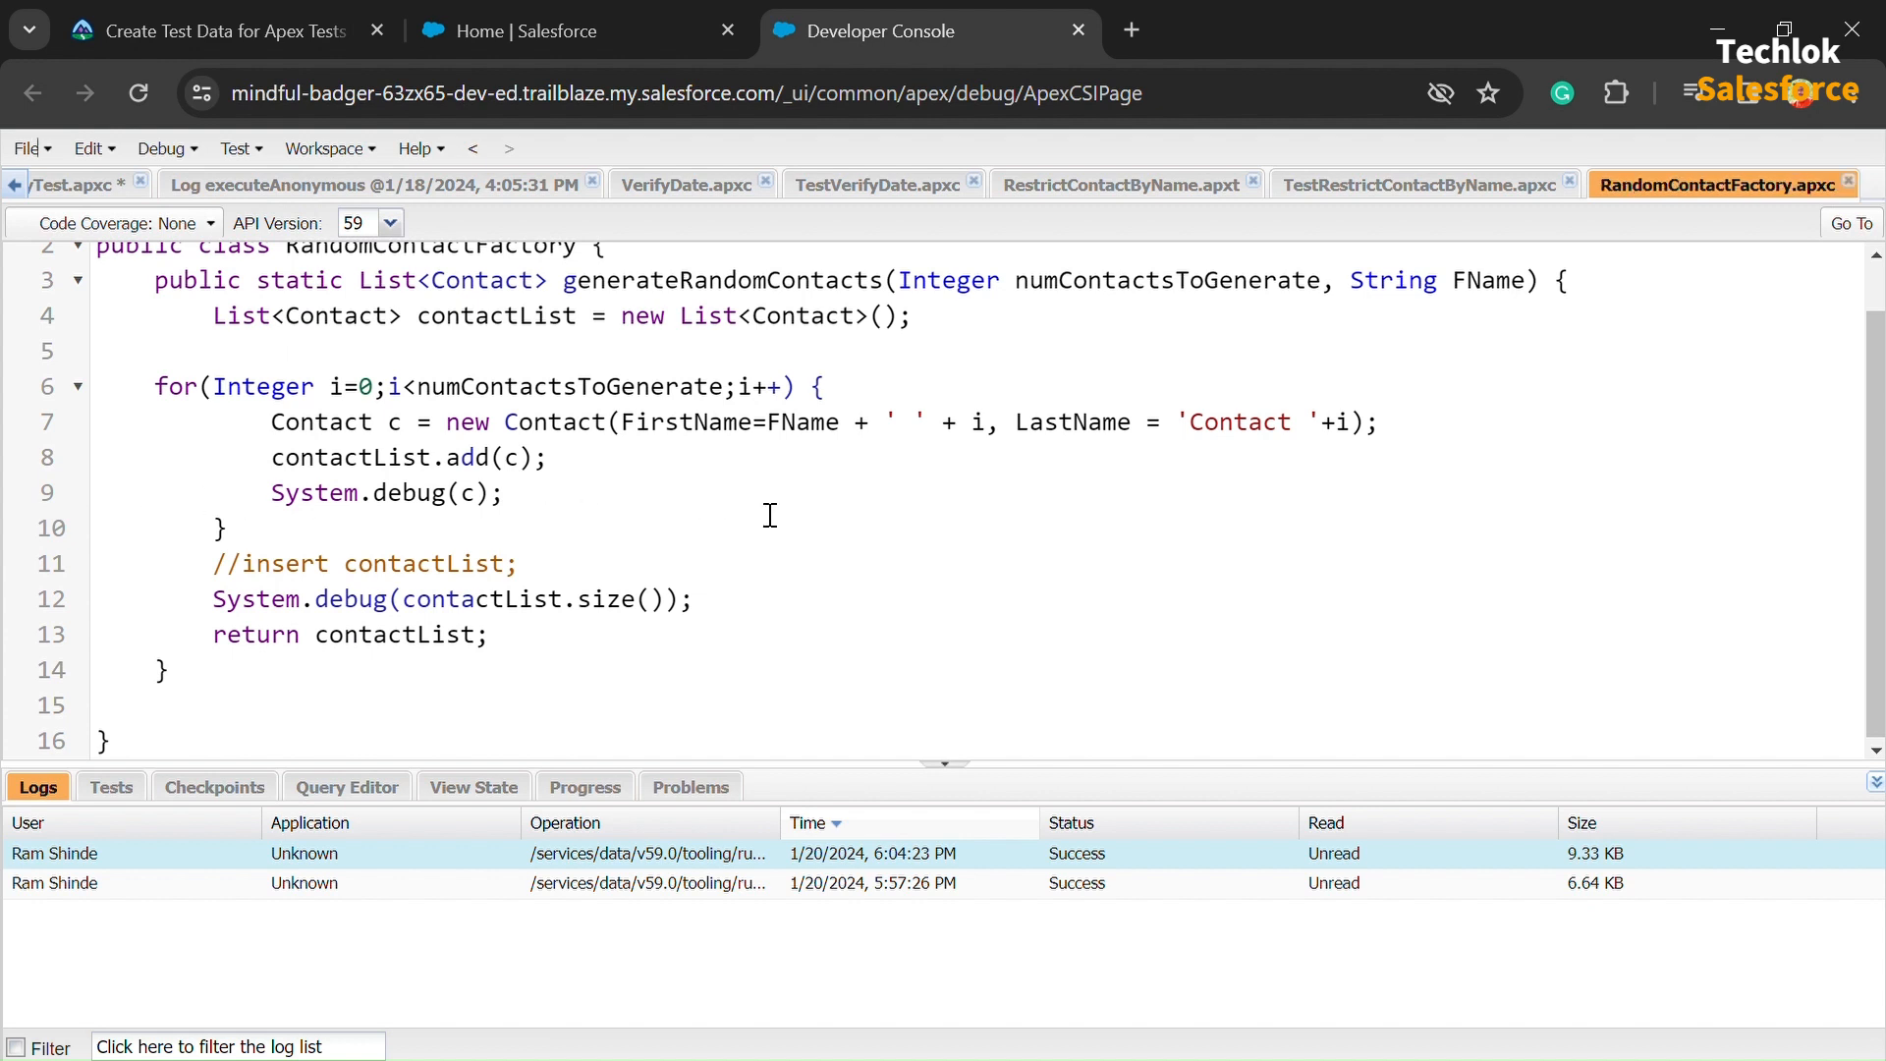
pyautogui.click(216, 30)
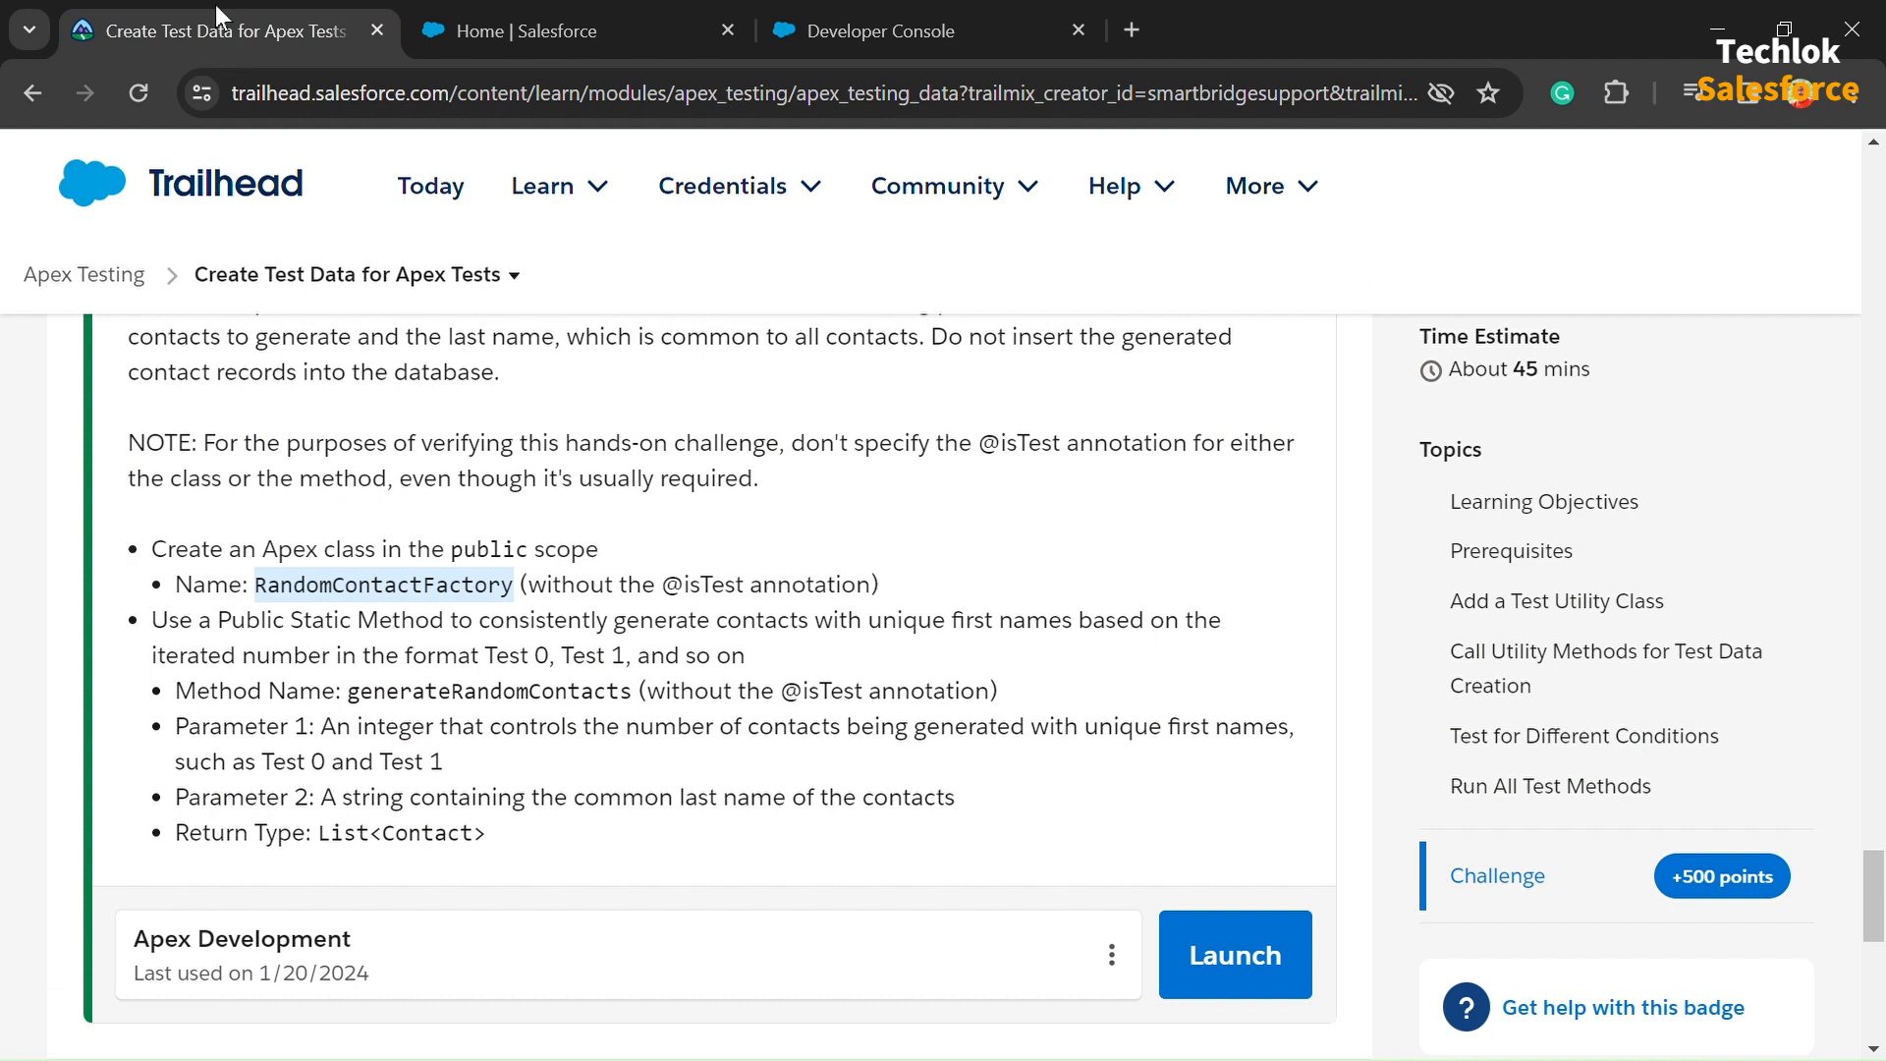
# - Check the challenge to earn 500 points and rate the Apex Testing badge very helpful
pyautogui.scroll(-3)
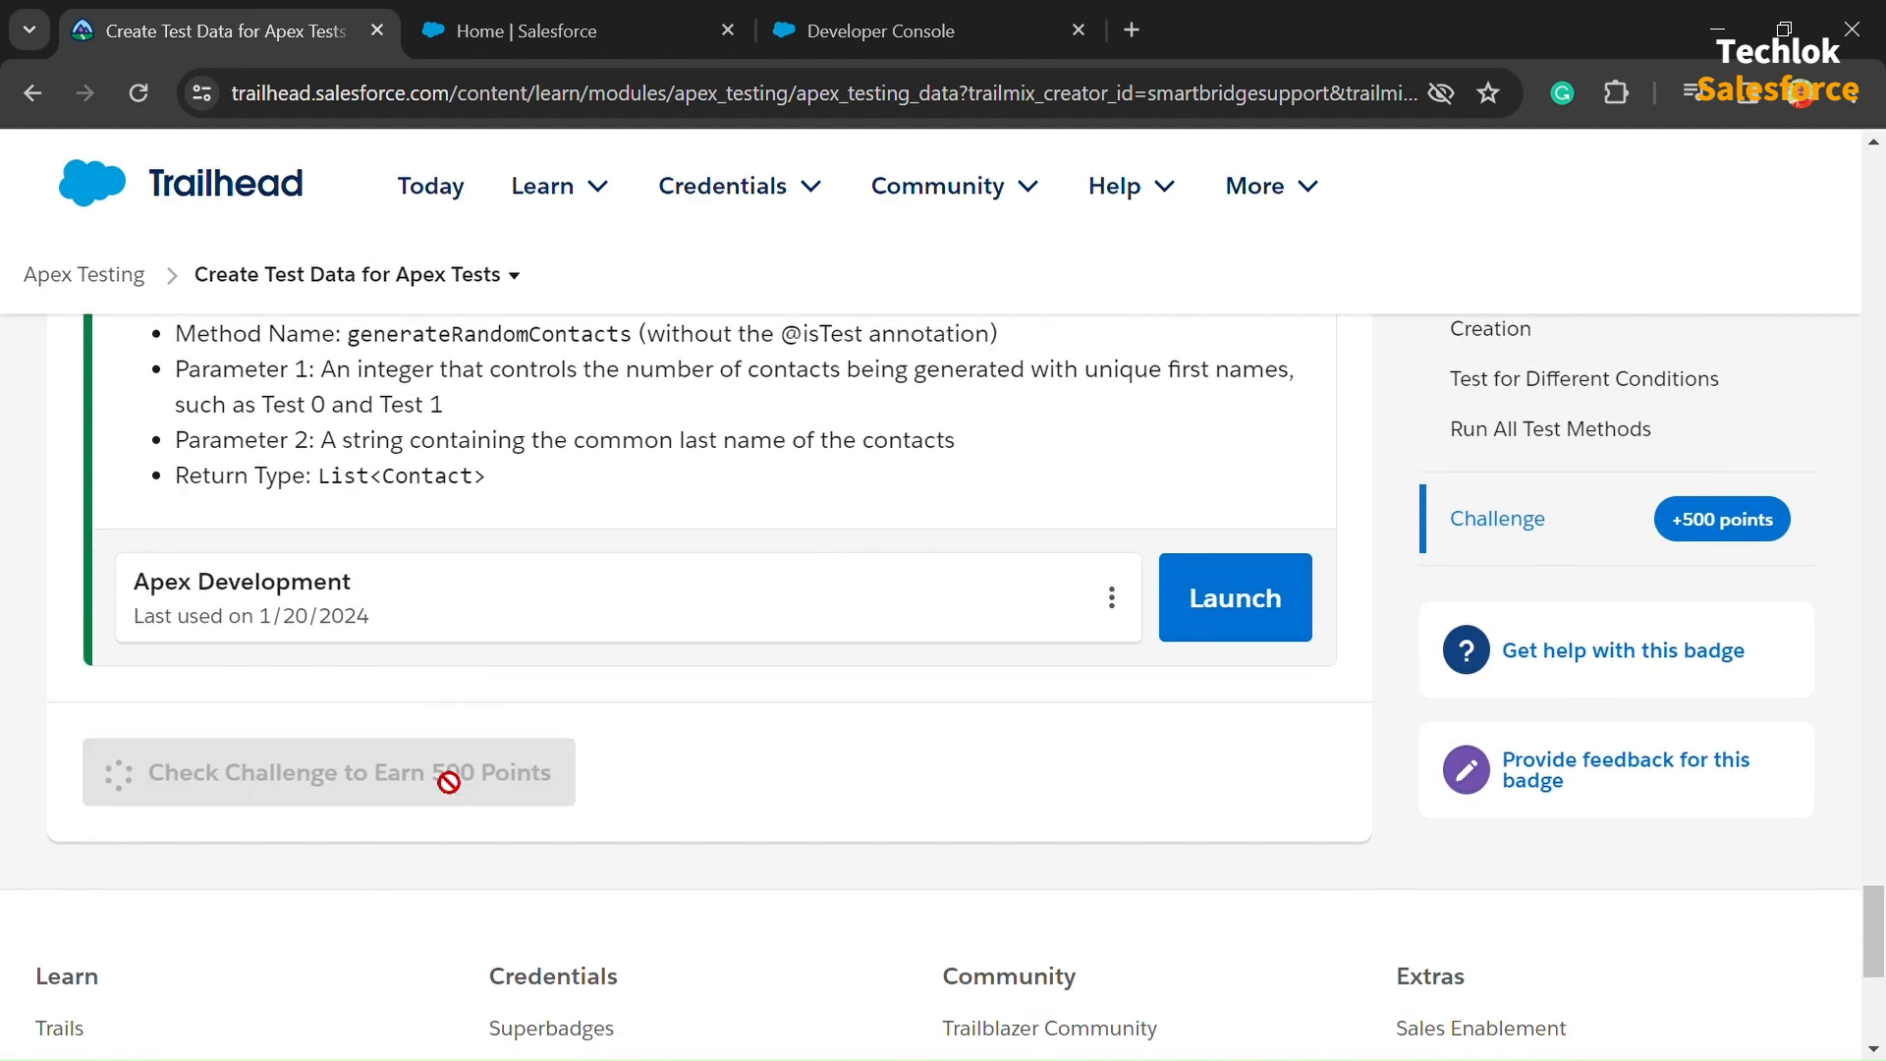
pyautogui.click(329, 772)
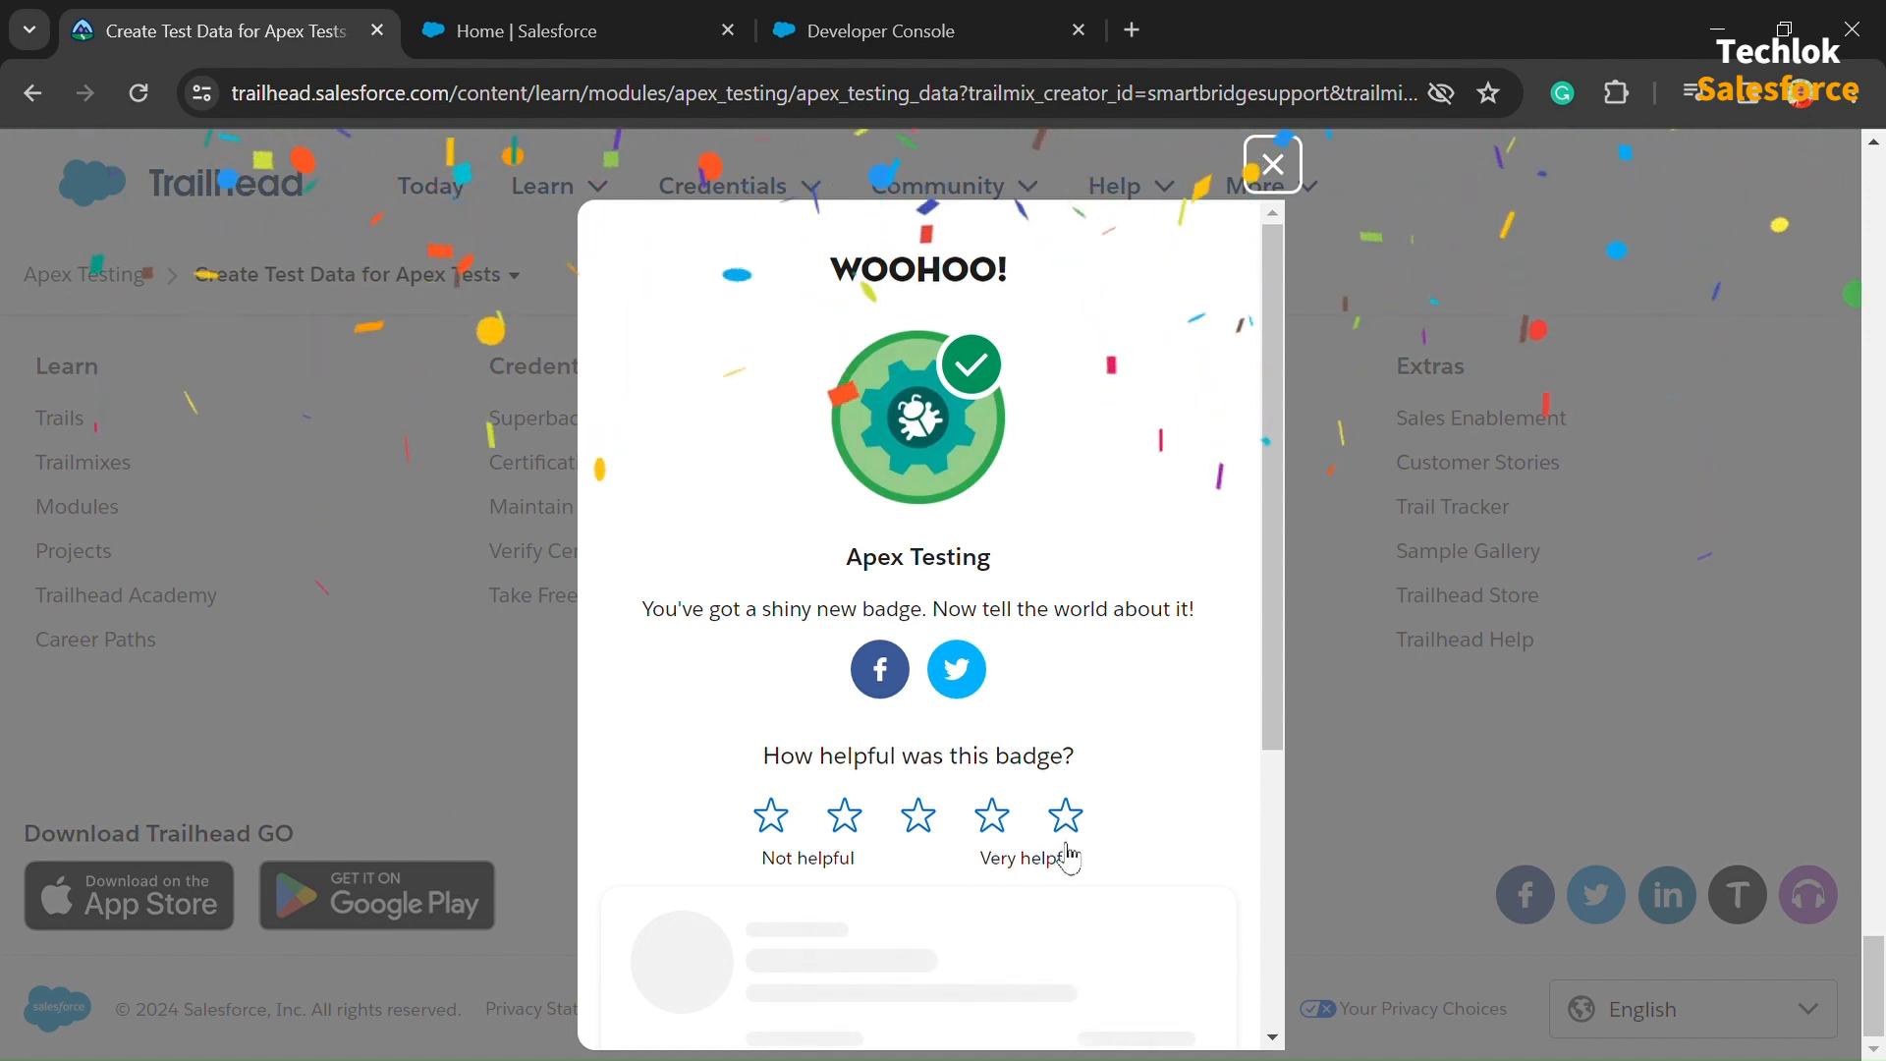
pyautogui.click(1065, 815)
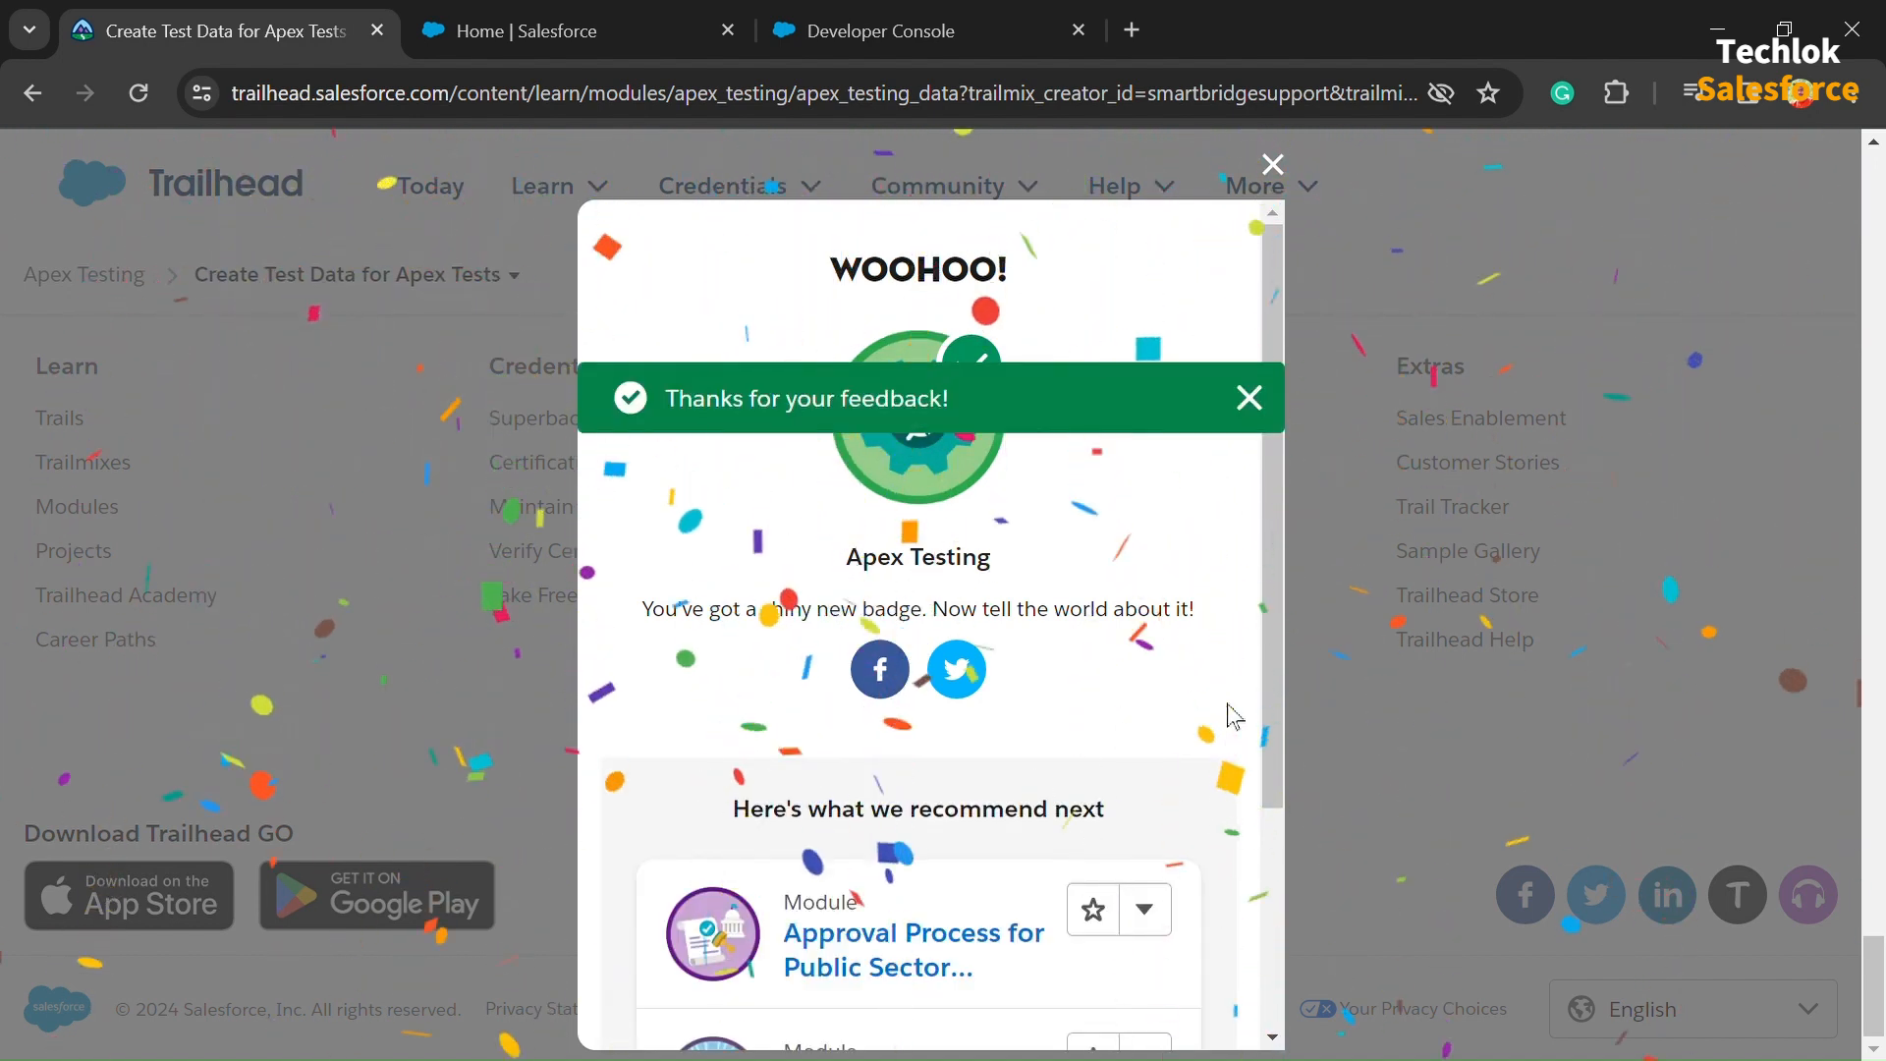